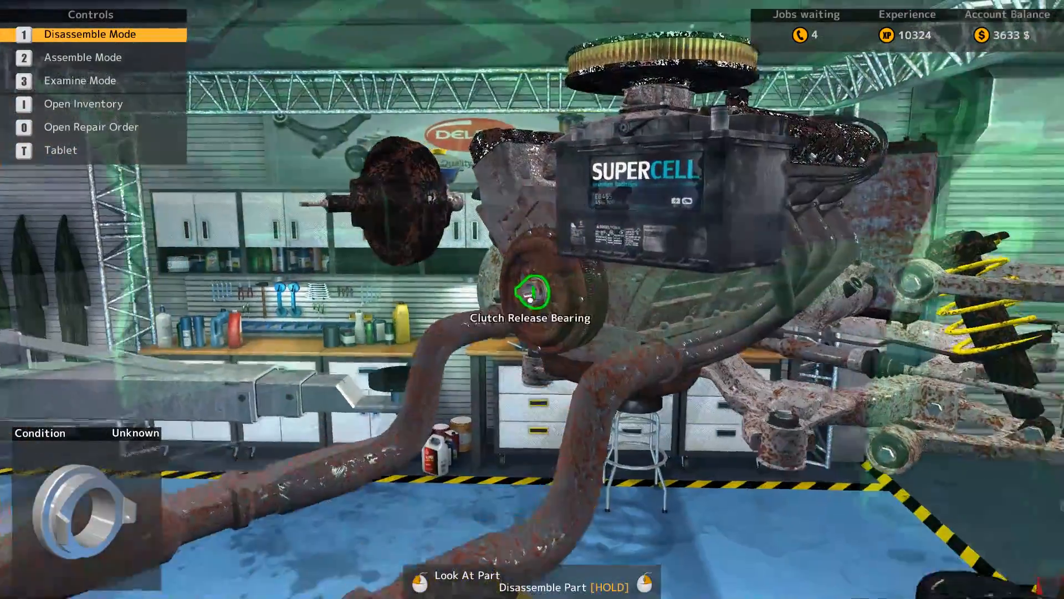
- Remove the clutch release bearing and dismiss the workbench repair-success message
{"action": "left_click", "coordinate": [532, 294]}
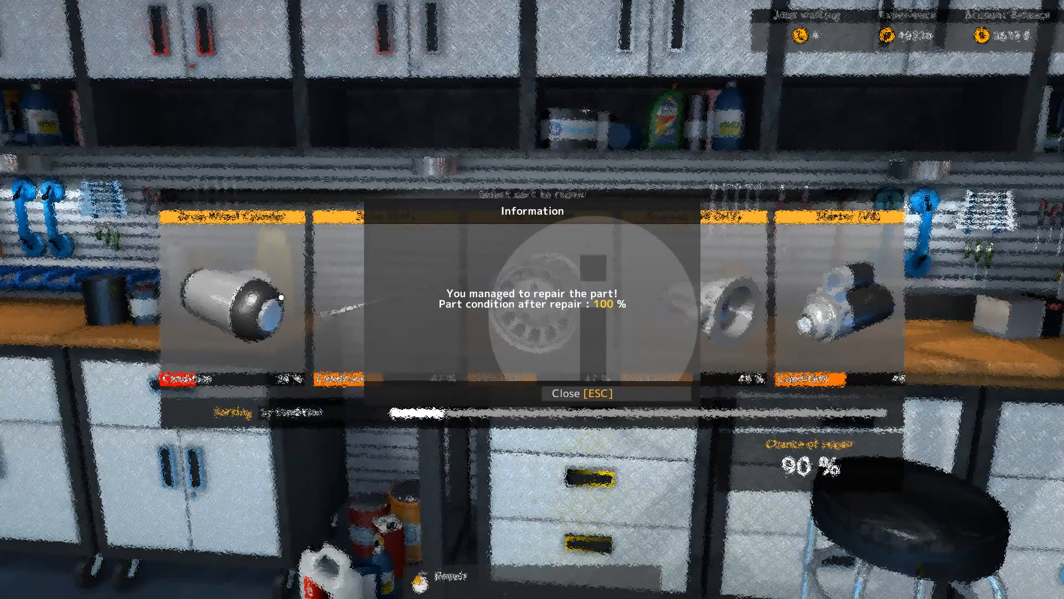
{"action": "left_click", "coordinate": [580, 392]}
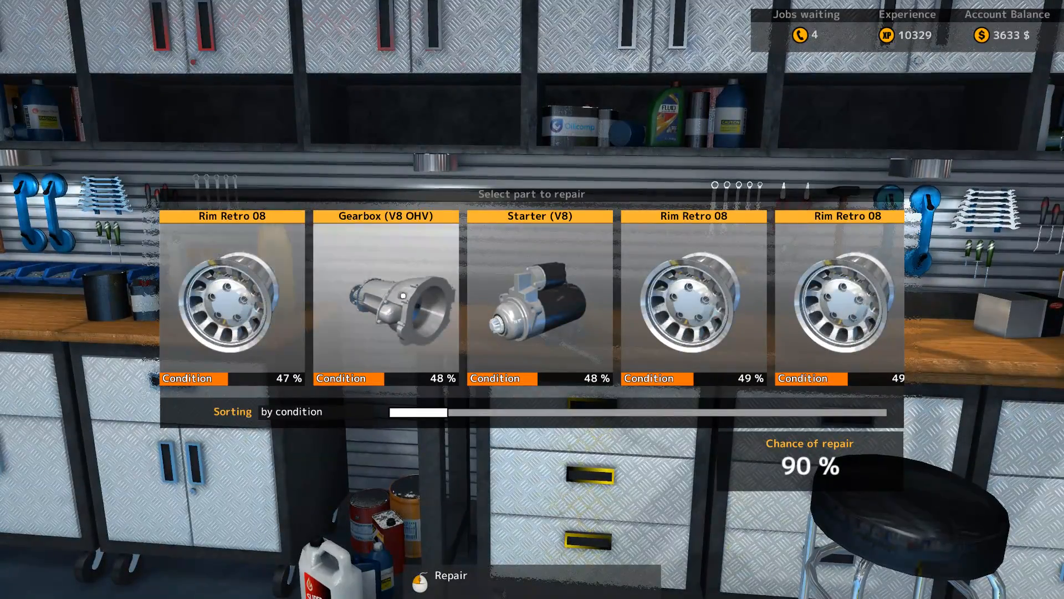
{"action": "scroll", "scroll_direction": "right", "scroll_amount": 3}
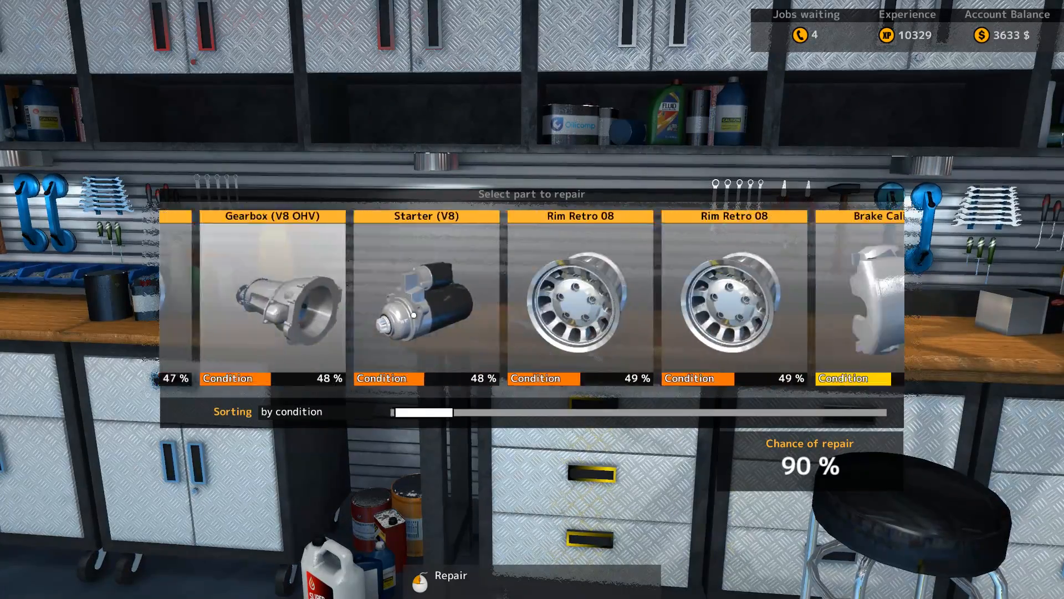
{"action": "scroll", "scroll_direction": "right", "scroll_amount": 3}
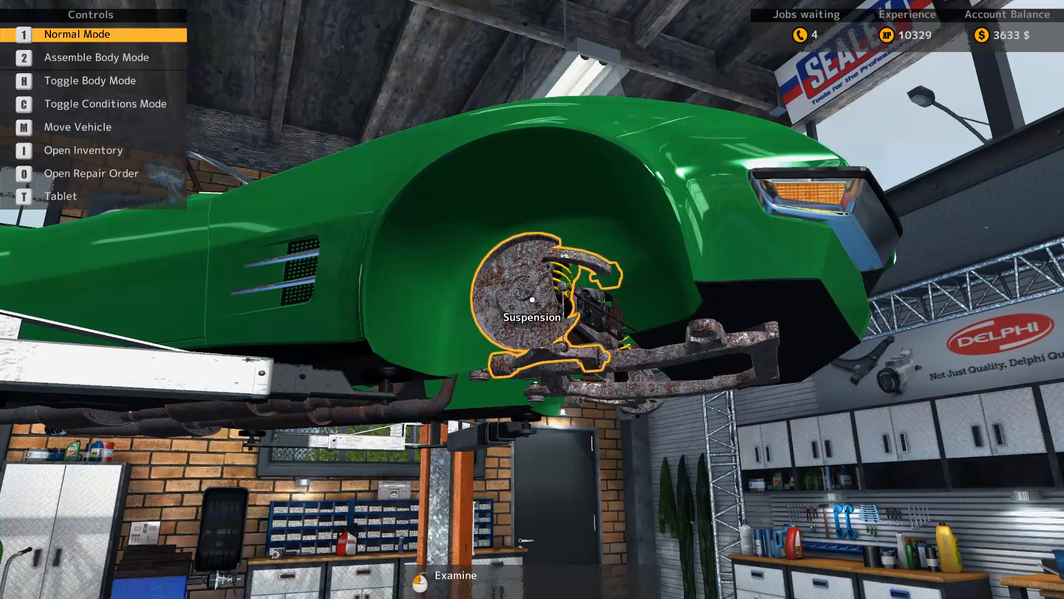
- Open the tablet's Car Parts Shop and search for 'clutch'
{"action": "key", "text": "o"}
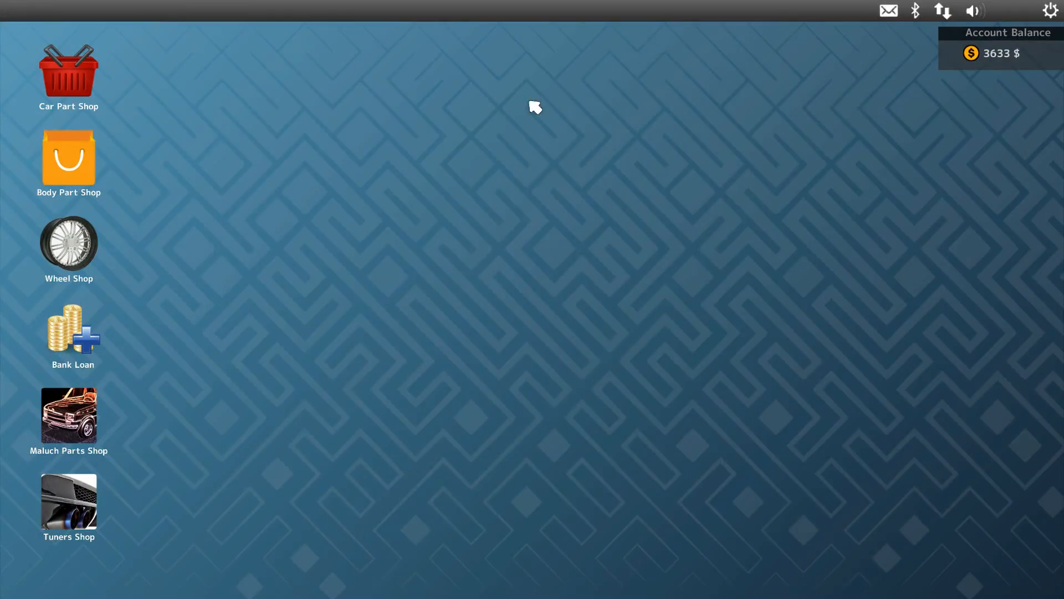
{"action": "left_click", "coordinate": [68, 76]}
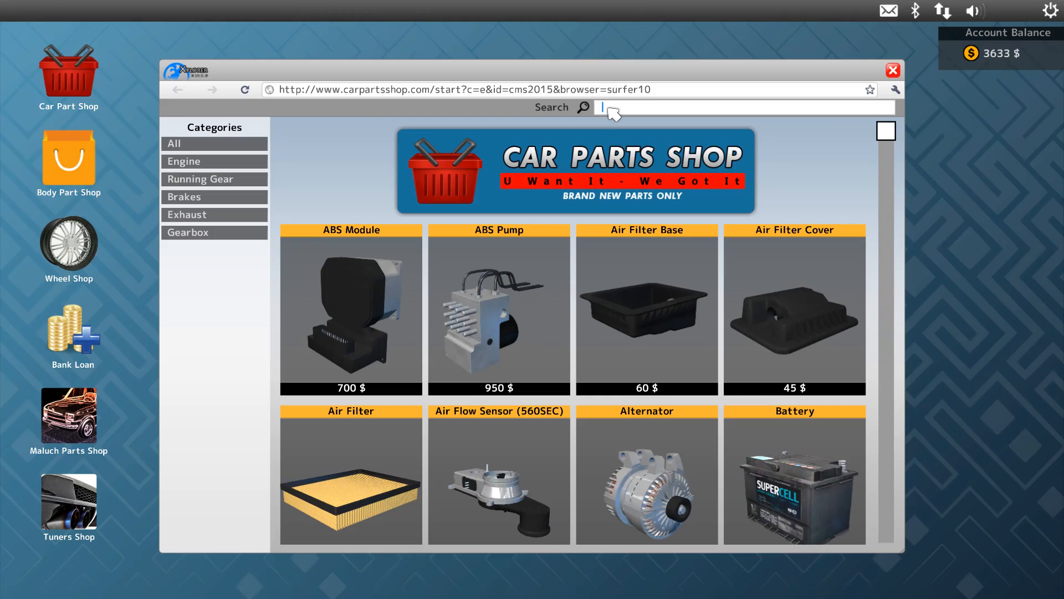
{"action": "type", "text": "clutch"}
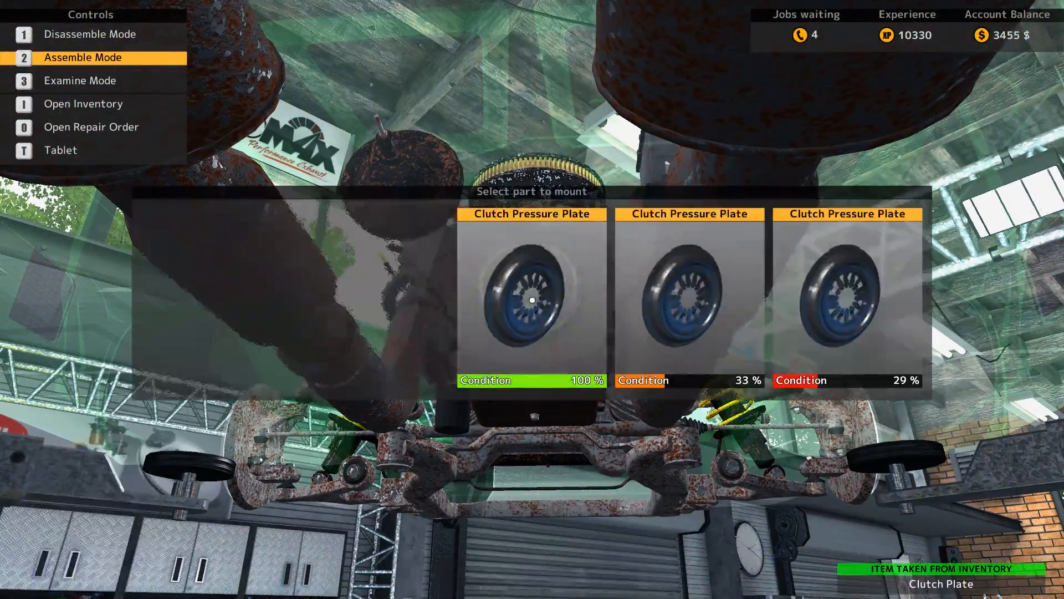
- Mount the brand-new clutch pressure plate and the 100% drive shaft
{"action": "left_click", "coordinate": [532, 299]}
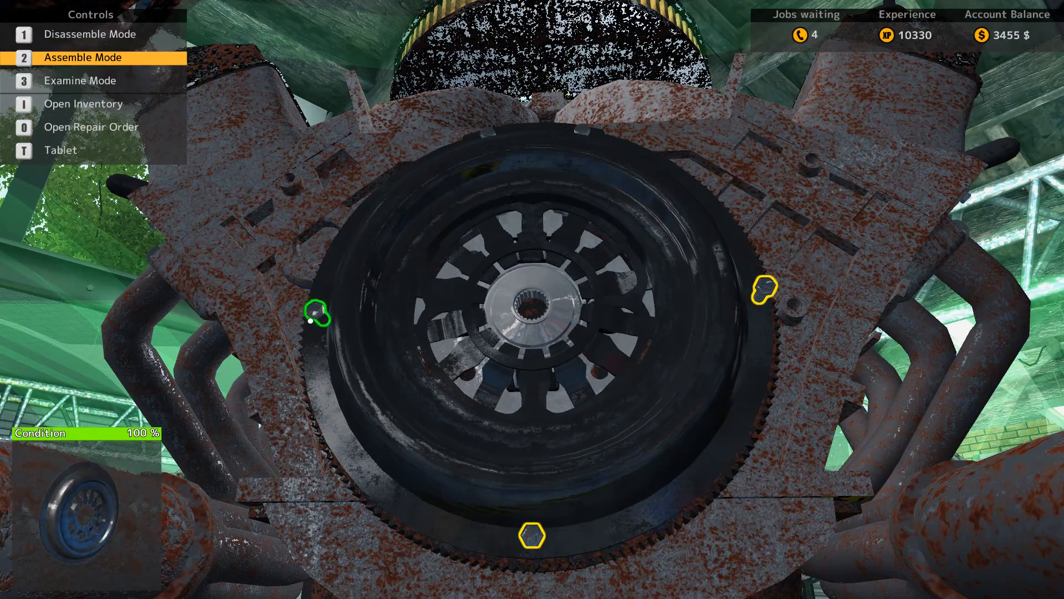
{"action": "mouse_move", "coordinate": [764, 302]}
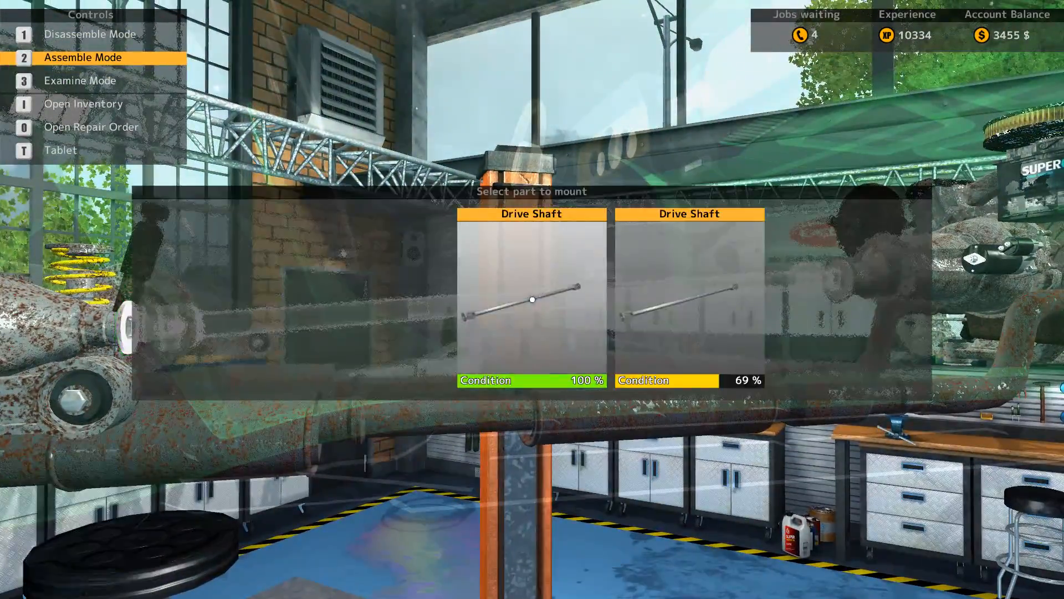
{"action": "left_click", "coordinate": [532, 299]}
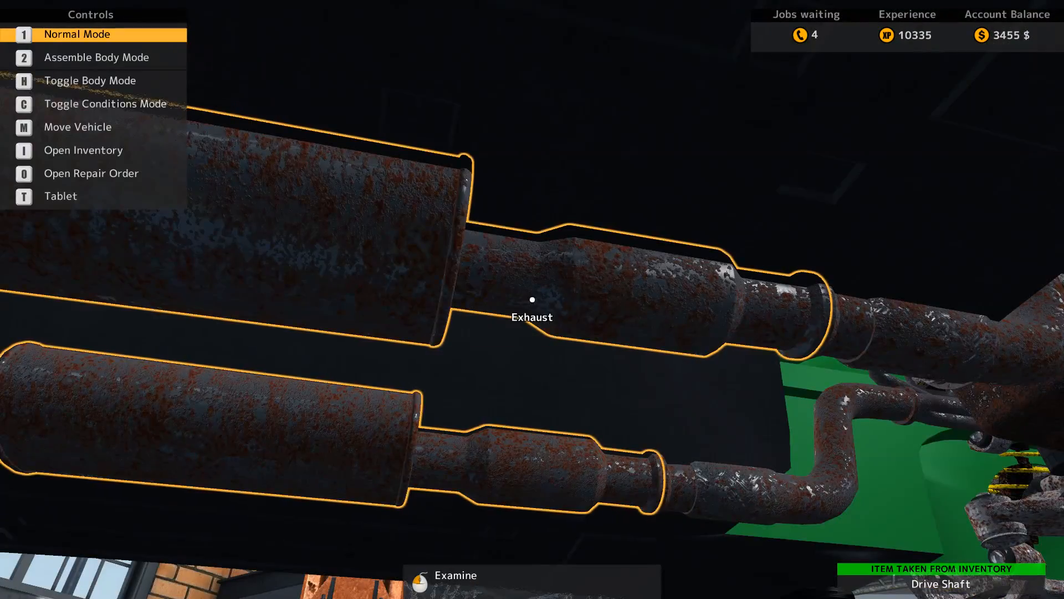
- Search the shop for disk parts, buy the Brake Drum (30 $) and Brake Pads (40 $)
{"action": "key", "text": "o"}
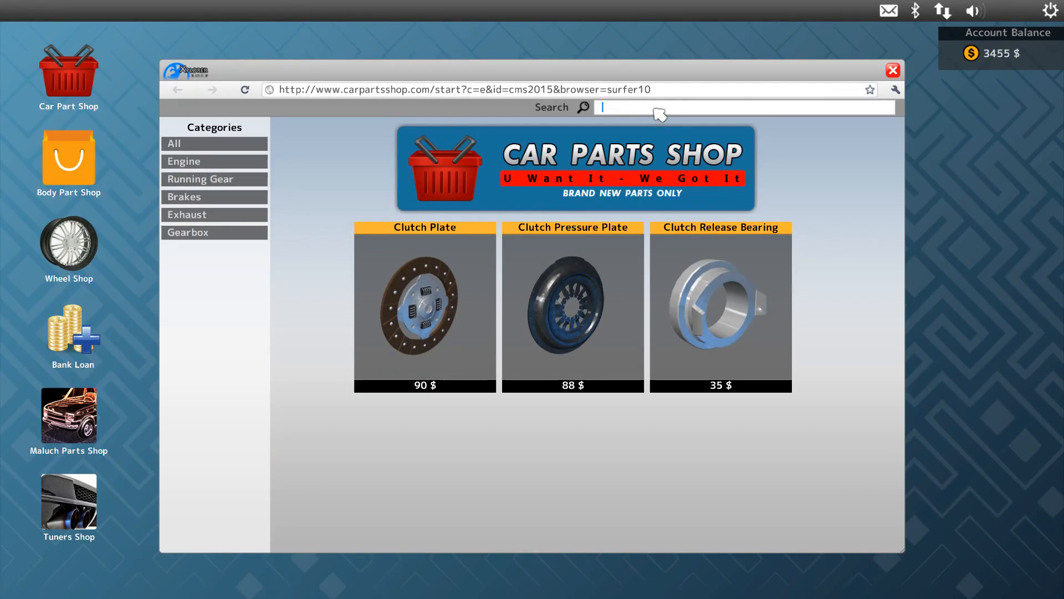
{"action": "type", "text": "disk"}
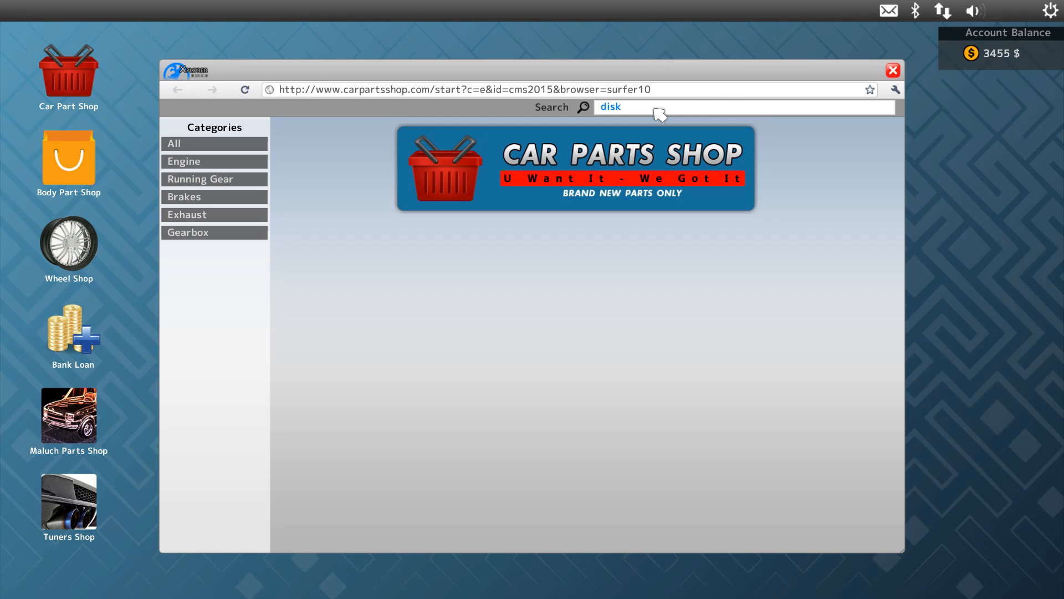
{"action": "key", "text": "Backspace"}
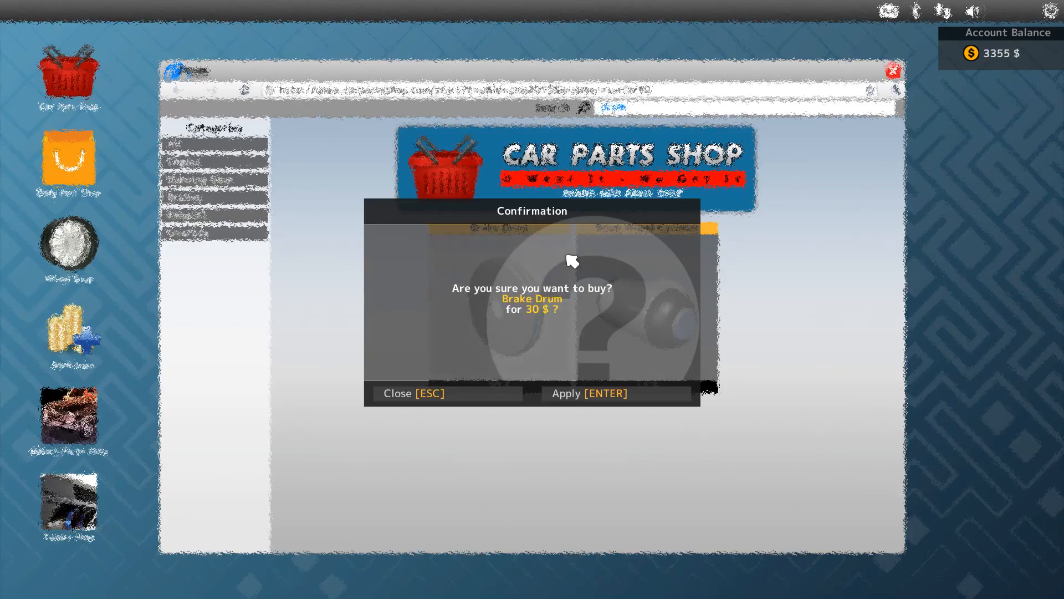
{"action": "left_click", "coordinate": [587, 393]}
{"action": "type", "text": "pad"}
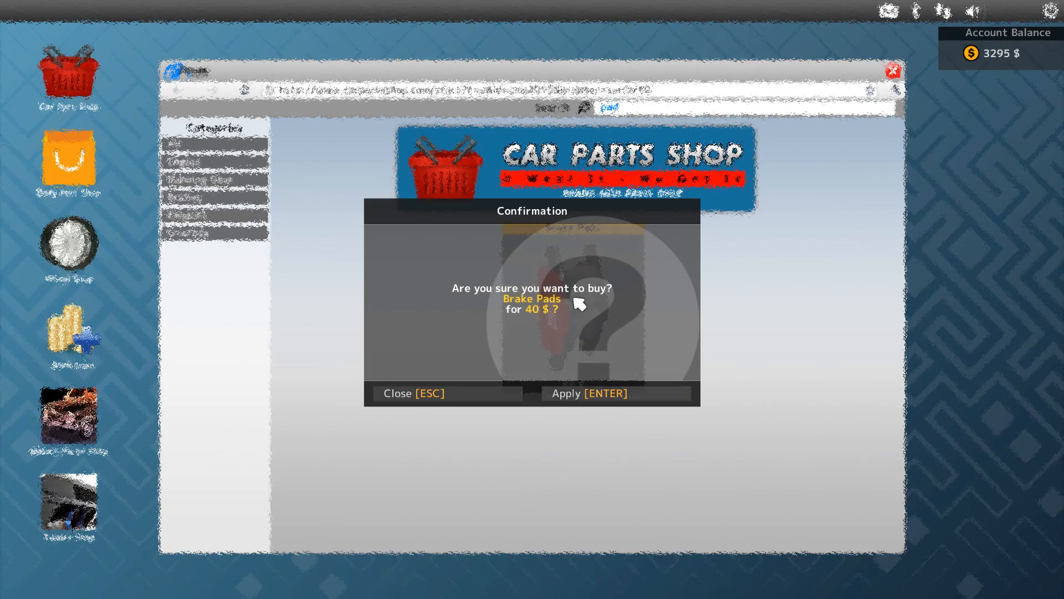
{"action": "left_click", "coordinate": [617, 393]}
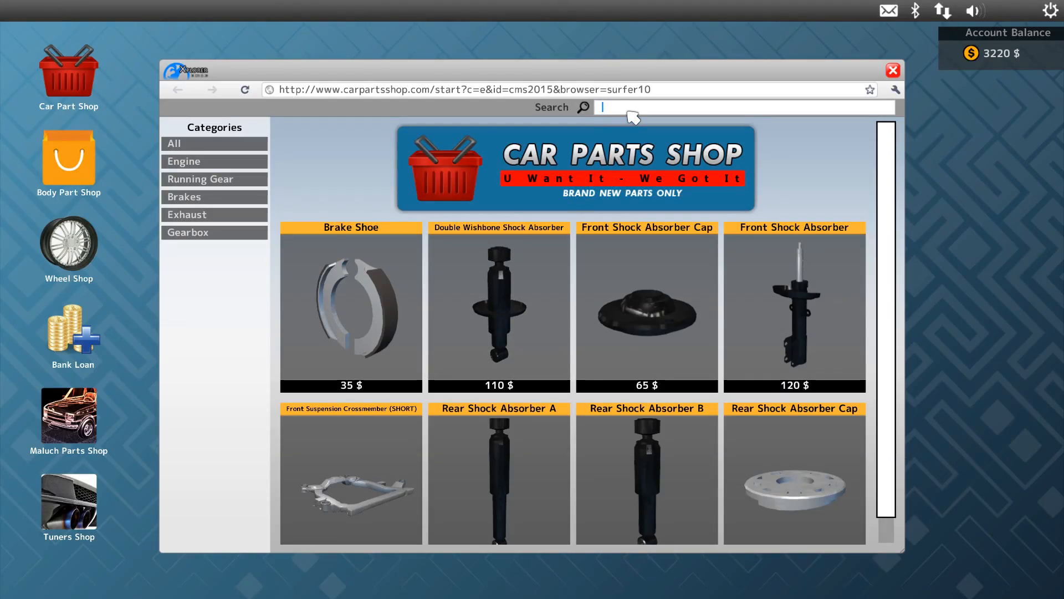
{"action": "type", "text": "cy"}
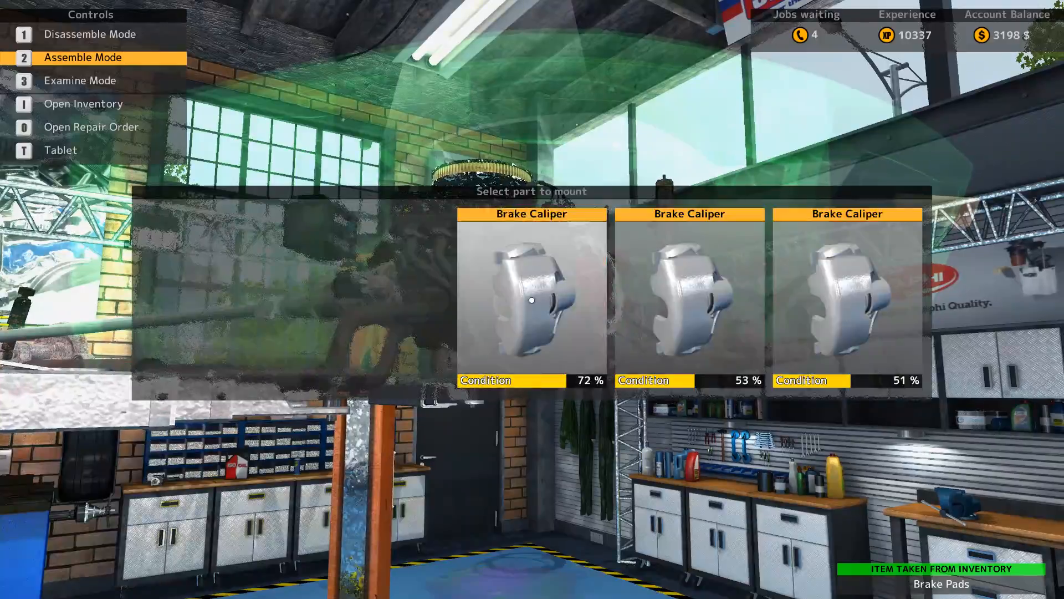
- Mount the 72% brake caliper, a Retro 08 rim, new wheel cylinder and brake drum
{"action": "left_click", "coordinate": [532, 299]}
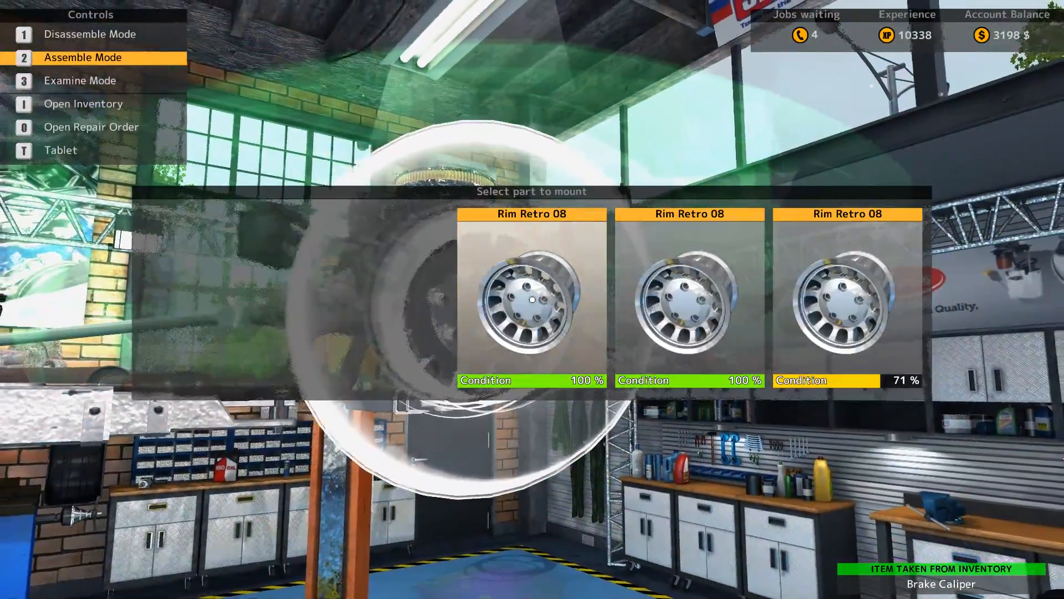
{"action": "left_click", "coordinate": [532, 298]}
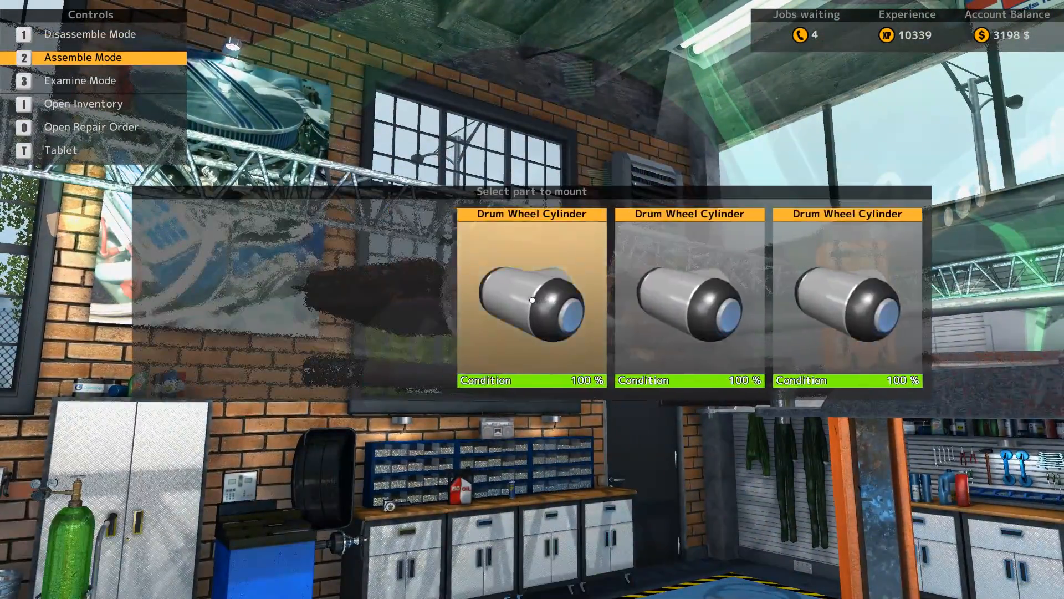
{"action": "left_click", "coordinate": [531, 299]}
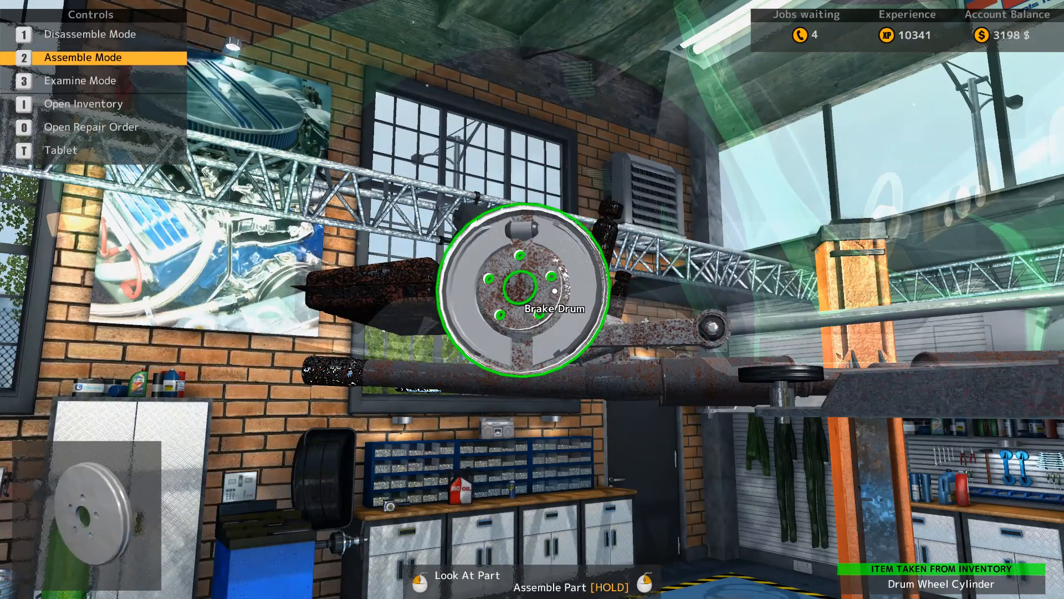
{"action": "left_click", "coordinate": [531, 299]}
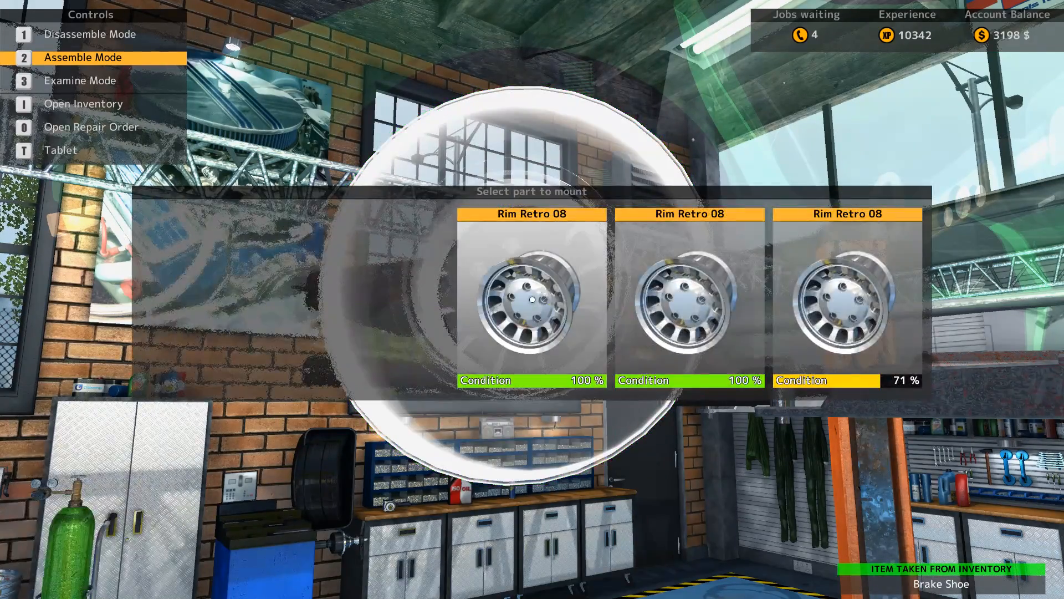
{"action": "left_click", "coordinate": [531, 299]}
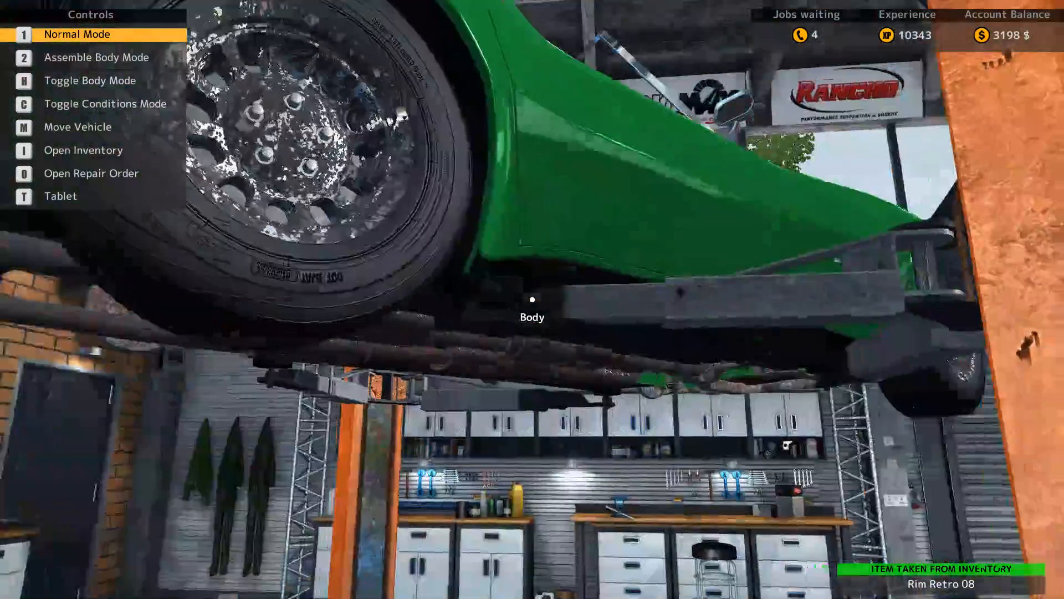
- Fit the new brake shoe, 49% brake disc, 53% caliper, then bolt on the 51% Retro 08 rim
{"action": "key", "text": "2"}
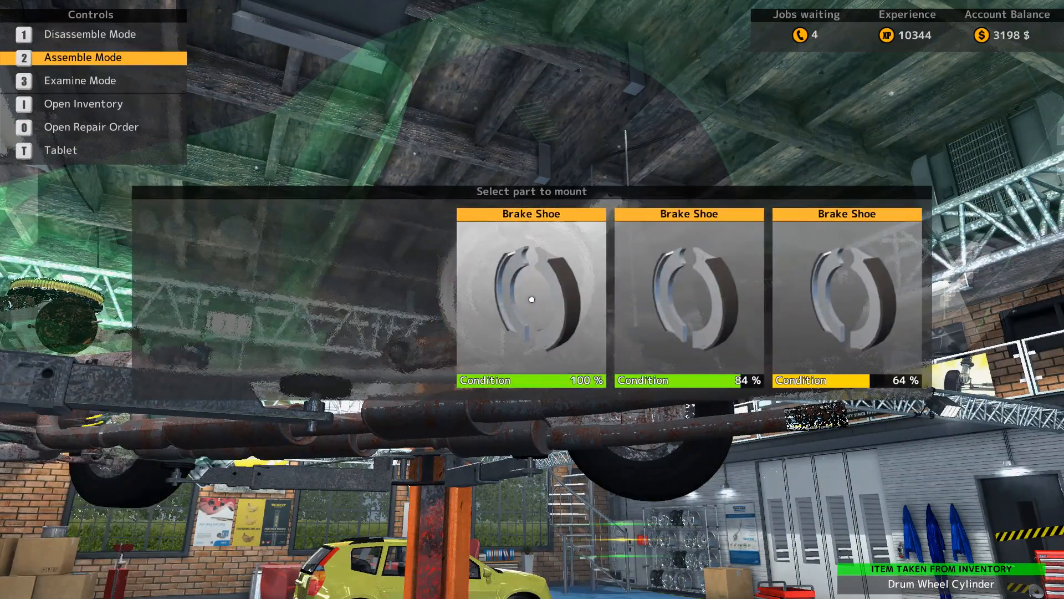
{"action": "left_click", "coordinate": [531, 299]}
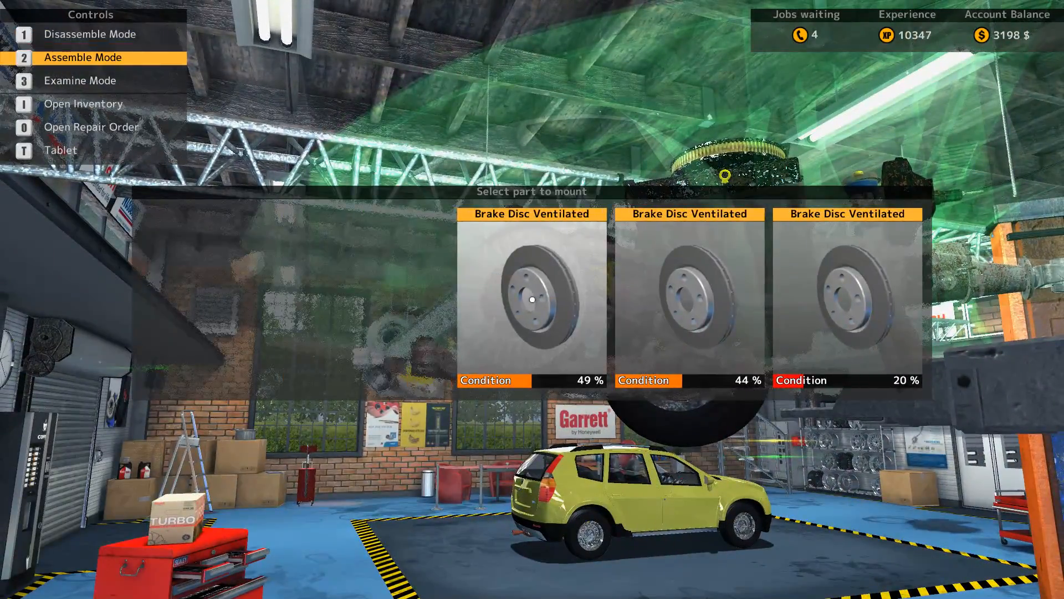
{"action": "left_click", "coordinate": [532, 296]}
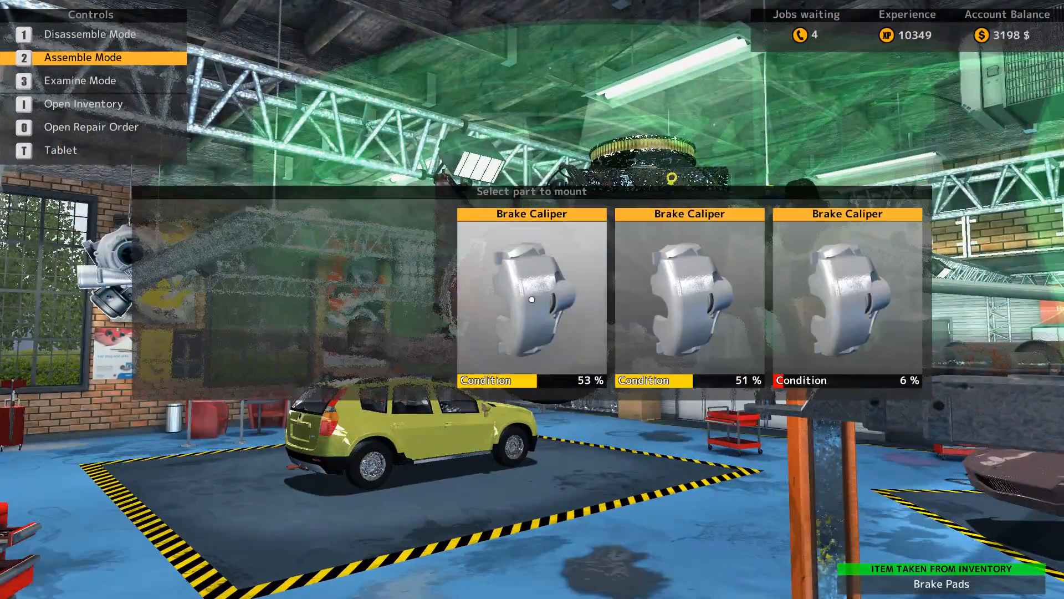
{"action": "left_click", "coordinate": [532, 292]}
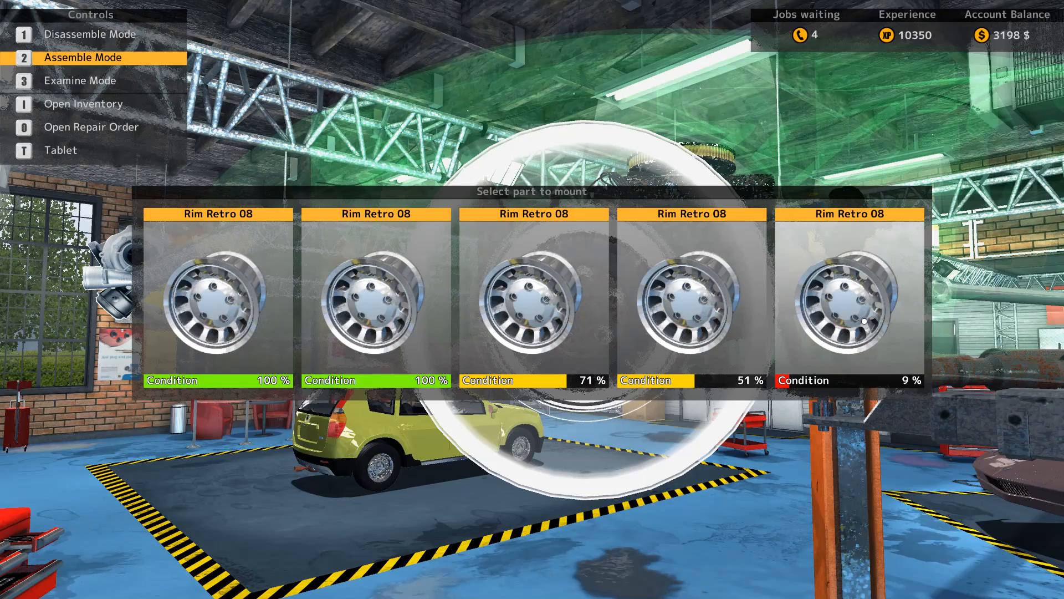
{"action": "left_click", "coordinate": [691, 299]}
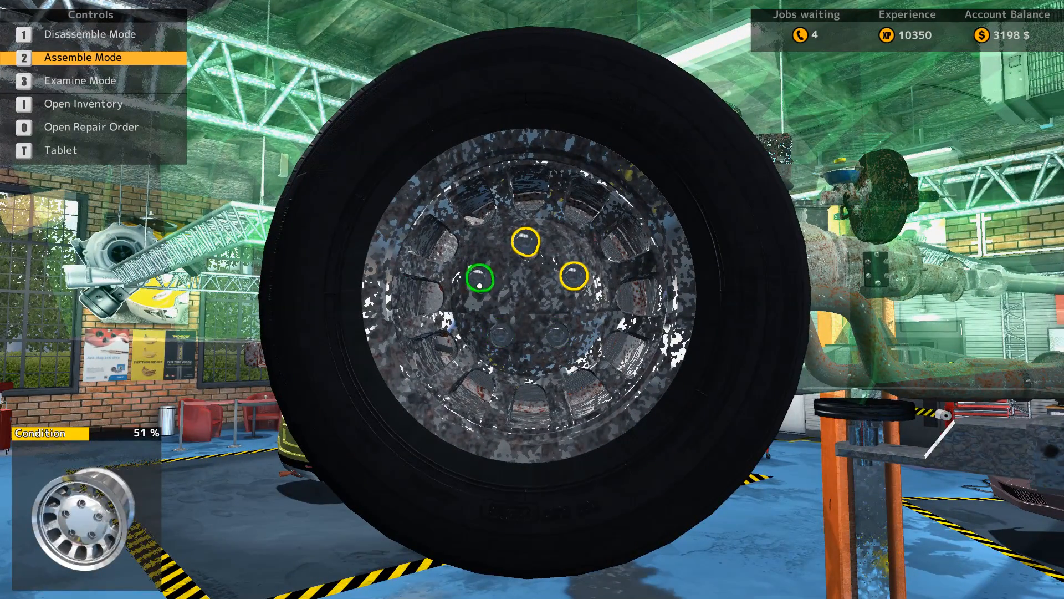
{"action": "left_click", "coordinate": [477, 278]}
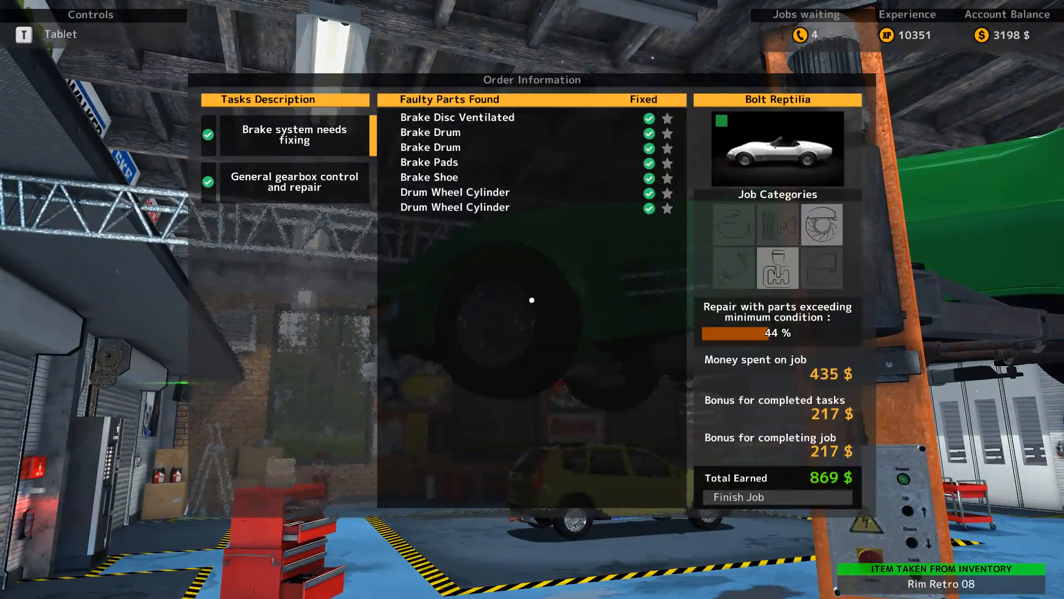
- Finish the Bolt Reptilia job and decline the Mioveni Urs running gear order
{"action": "left_click", "coordinate": [738, 496]}
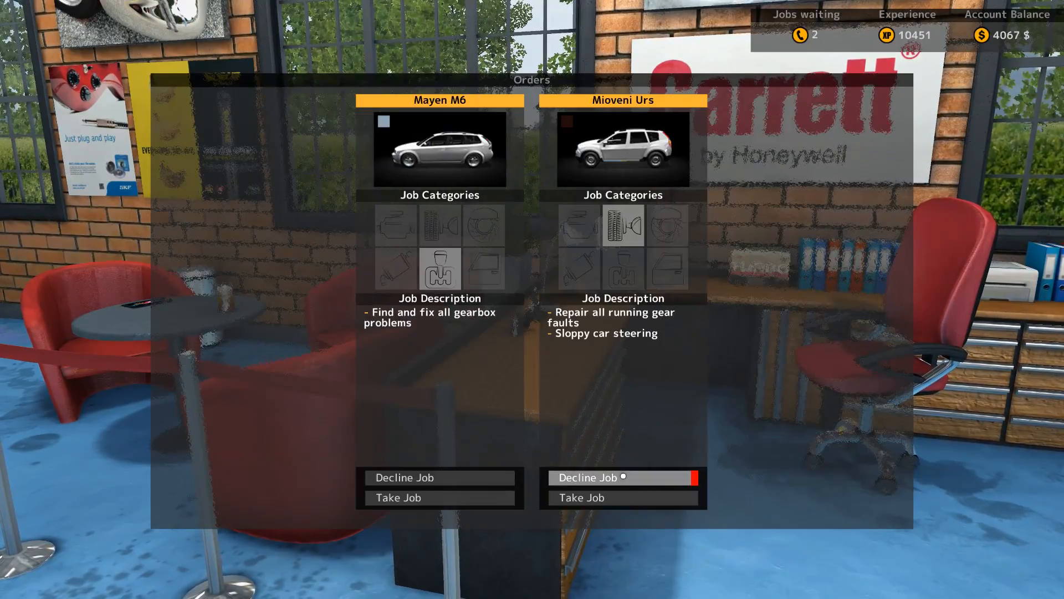
{"action": "left_click", "coordinate": [622, 497]}
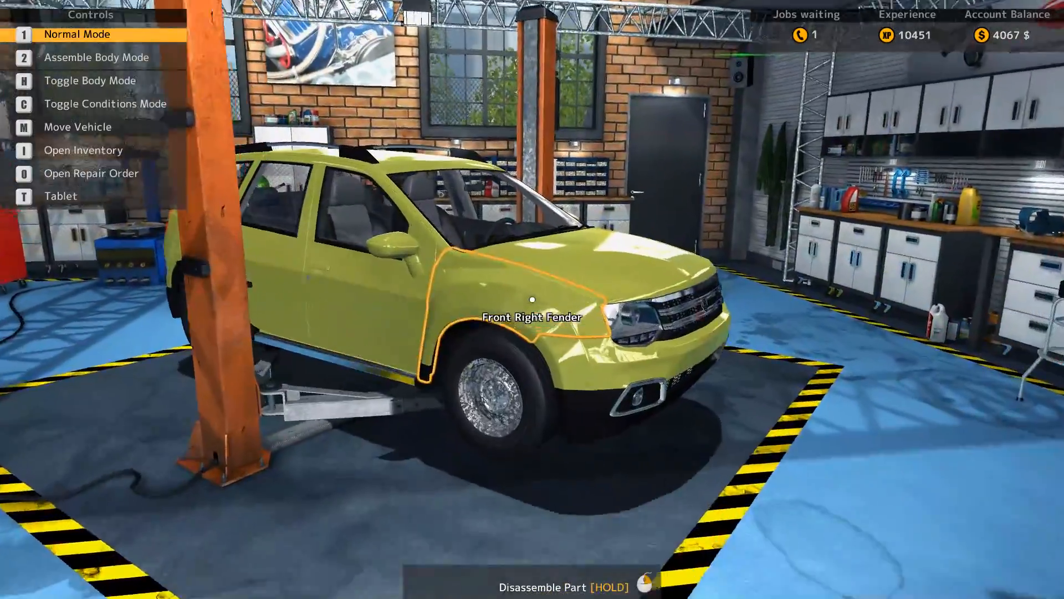
- Unbolt the rusty exhaust manifold, brake caliper and a wheel nut from the yellow SUV
{"action": "key", "text": "o"}
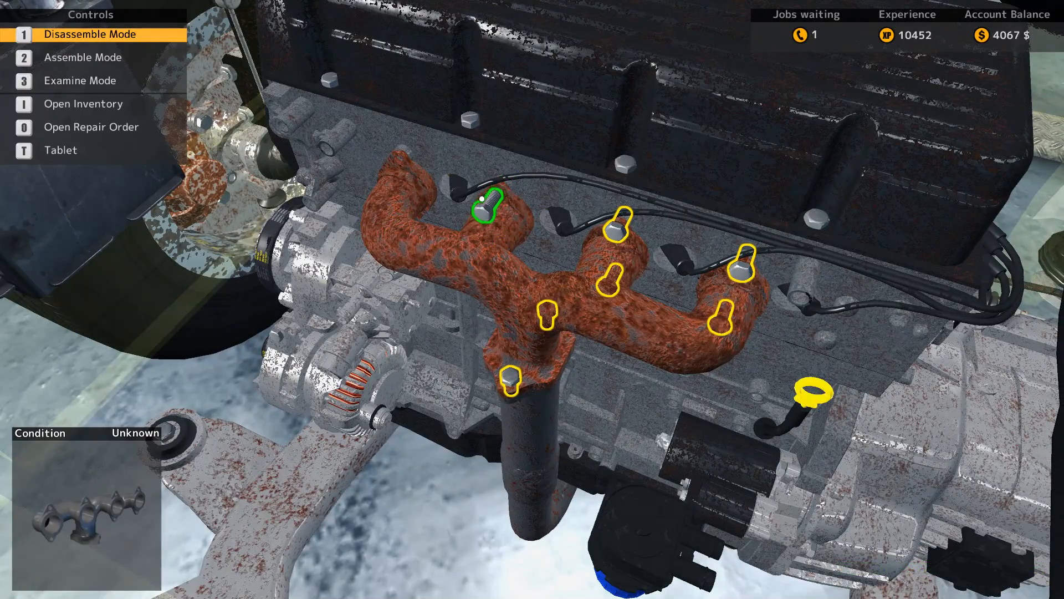
{"action": "left_click", "coordinate": [487, 200]}
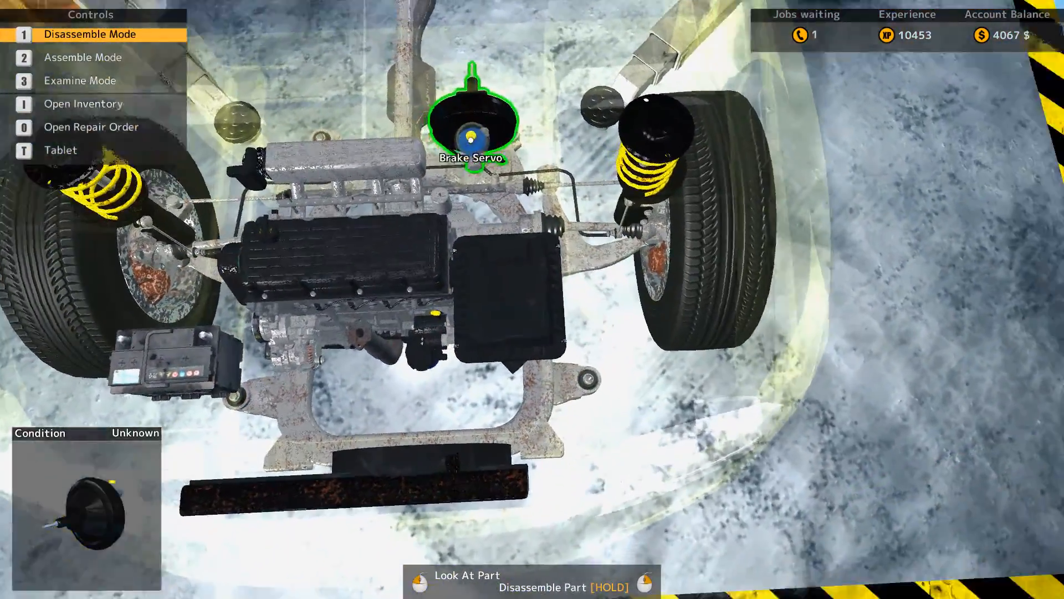
{"action": "key", "text": "3"}
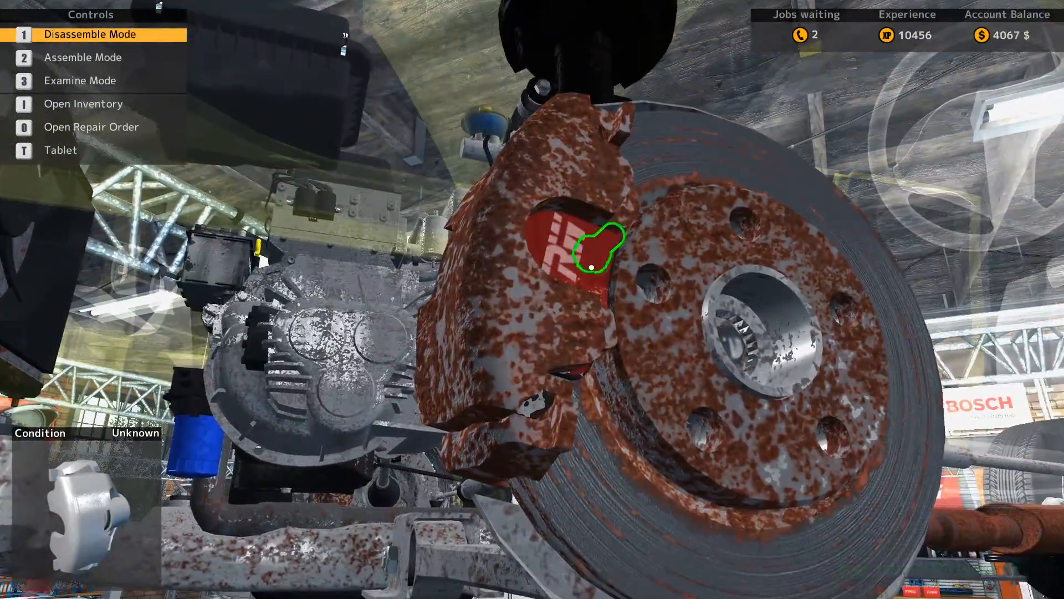
{"action": "left_click", "coordinate": [598, 261]}
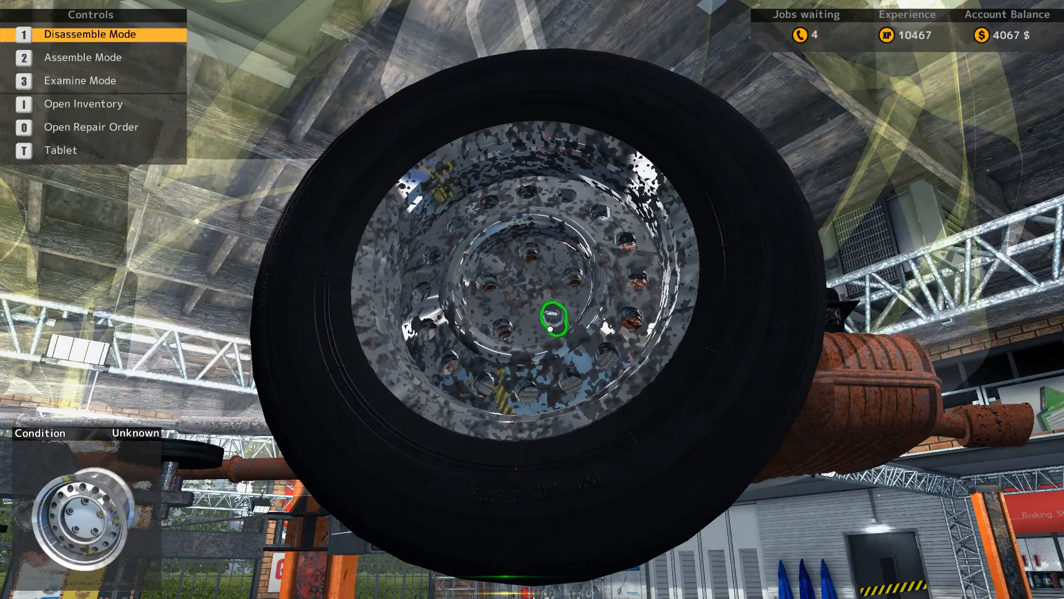
{"action": "left_click", "coordinate": [550, 319]}
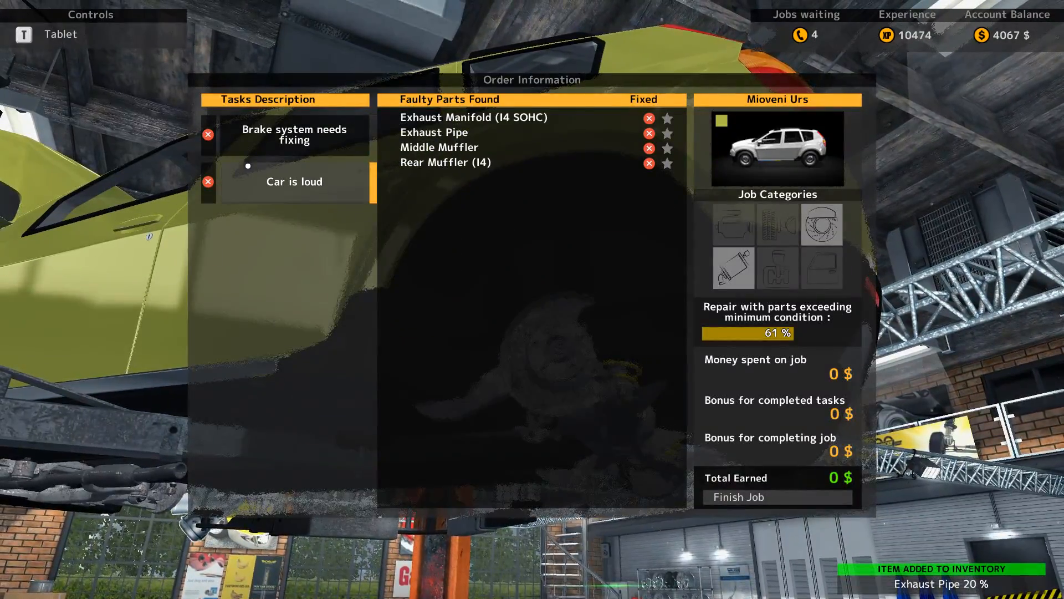
- Search 'dis' in the Car Parts Shop and buy the Brake Caliper
{"action": "left_click", "coordinate": [294, 135]}
{"action": "type", "text": "ids"}
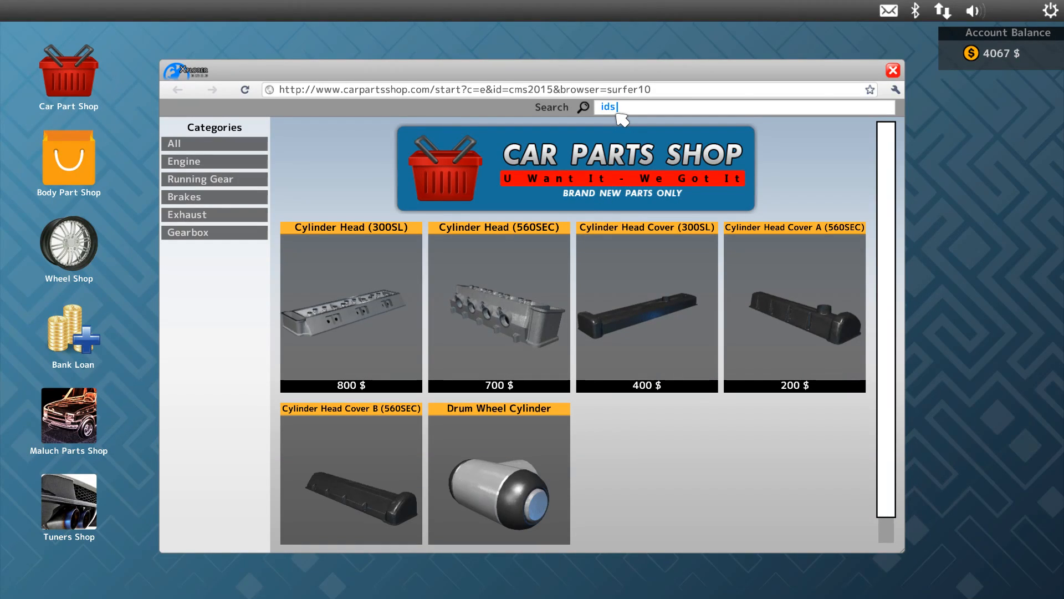
{"action": "type", "text": "dis"}
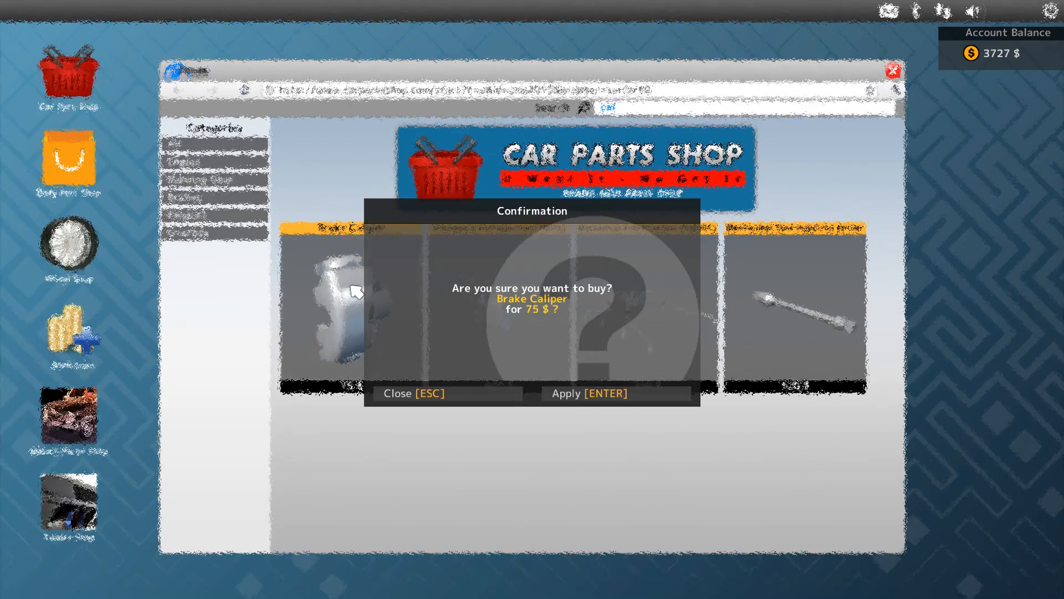
{"action": "left_click", "coordinate": [588, 393]}
{"action": "type", "text": "man"}
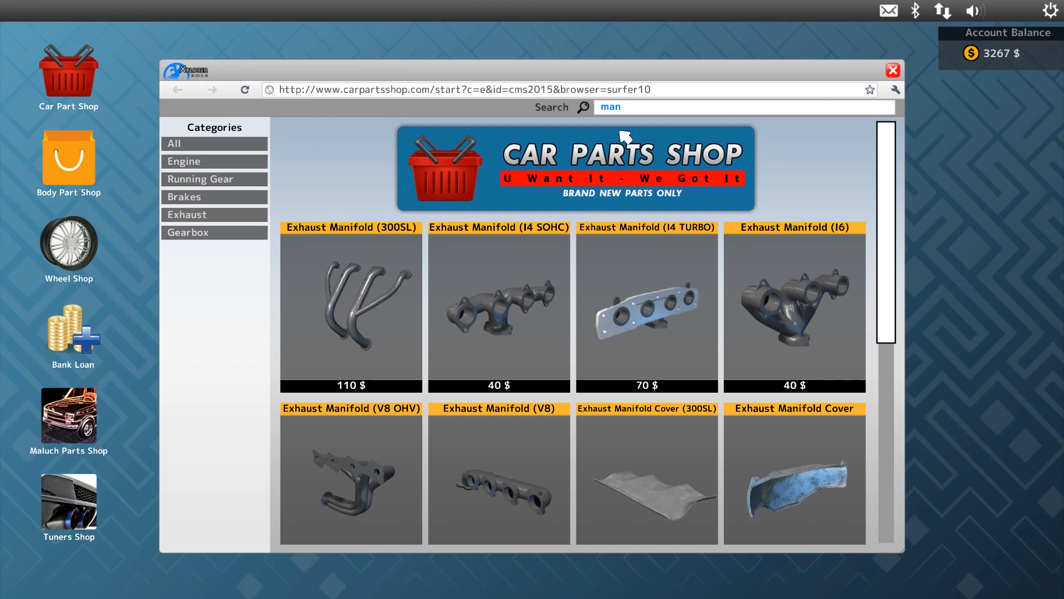
- Search for middle and rear mufflers, buy the Rear Muffler (I4), then search 'pip'
{"action": "type", "text": "midd"}
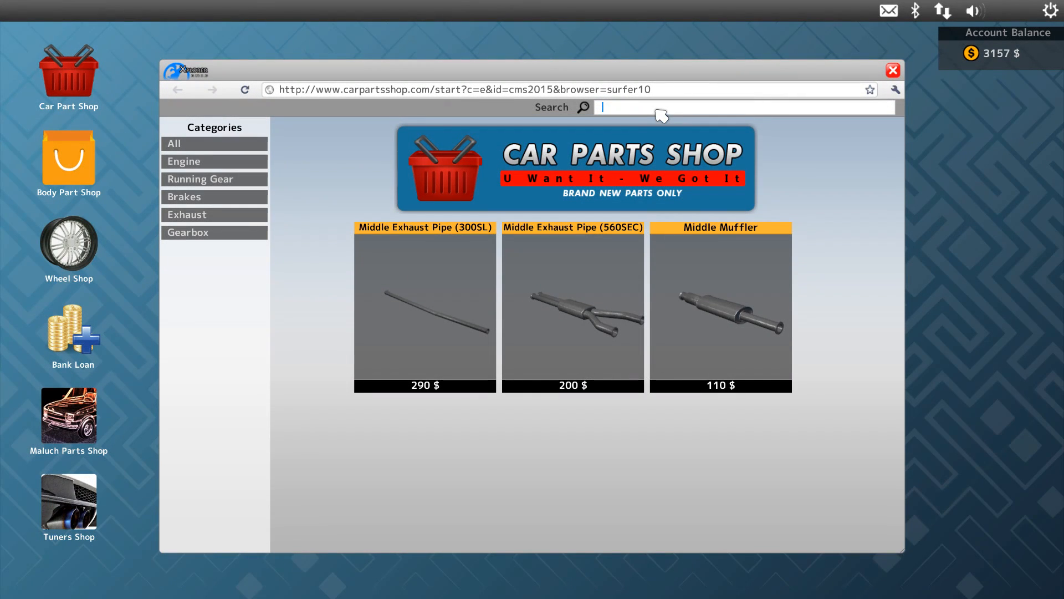
{"action": "type", "text": "re"}
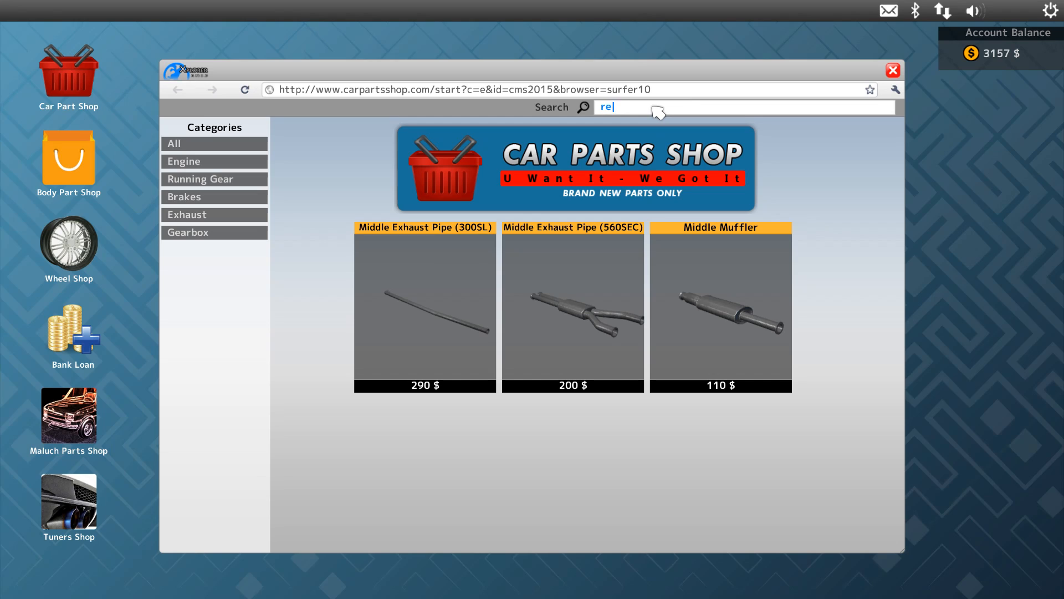
{"action": "type", "text": "ar"}
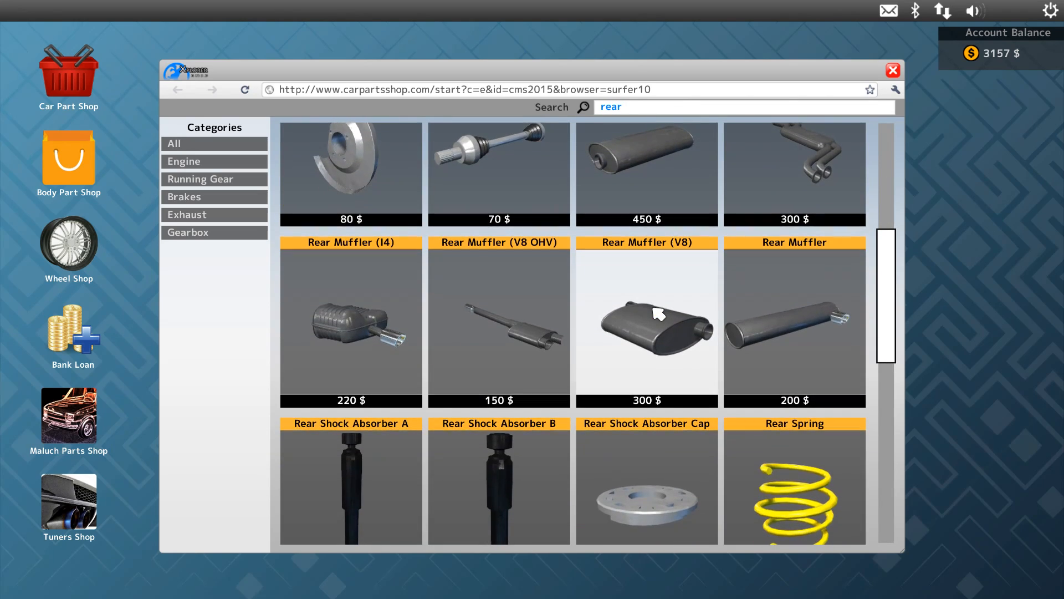
{"action": "left_click", "coordinate": [646, 323]}
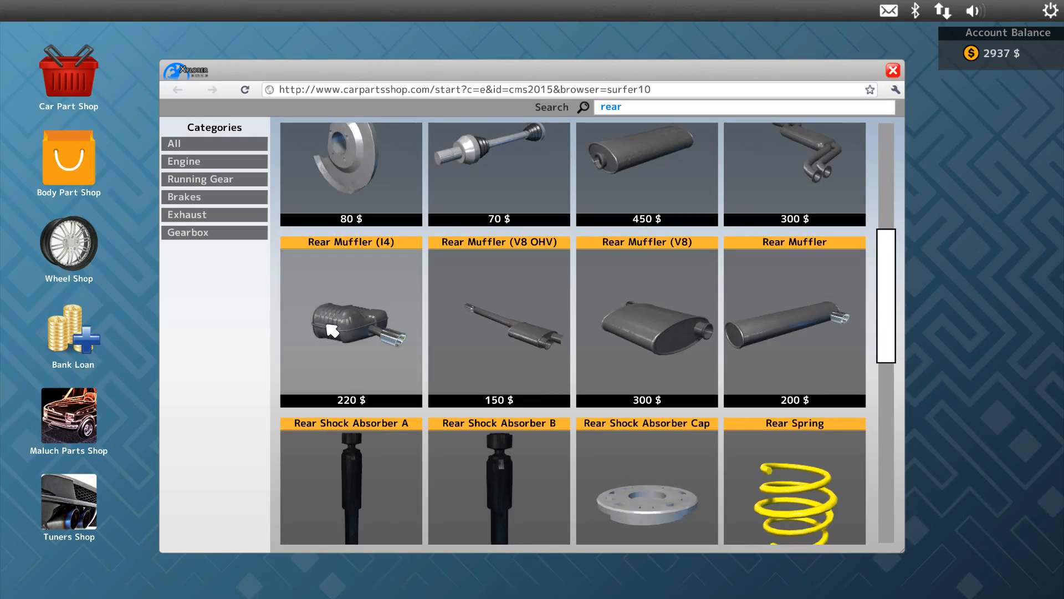
{"action": "type", "text": "pip"}
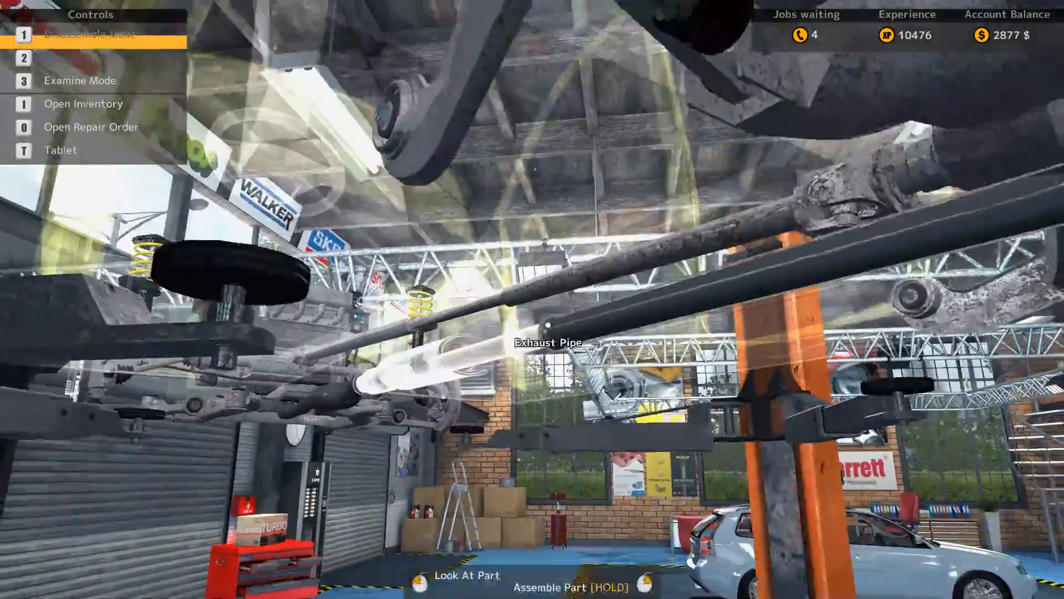
- Fit 100% brake pads and bolt the brake caliper over the disc
{"action": "key", "text": "2"}
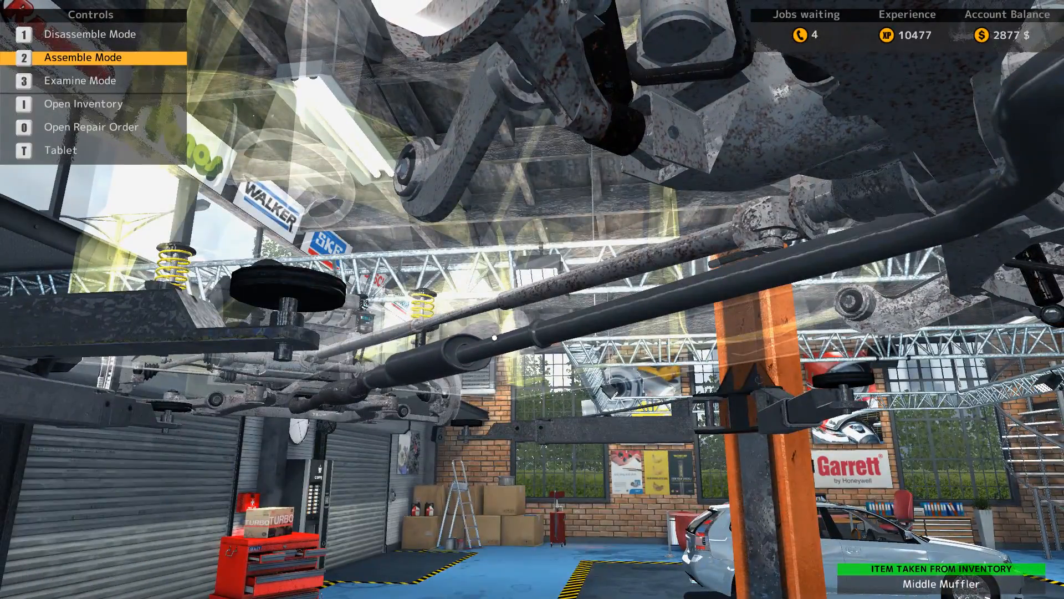
{"action": "mouse_move", "coordinate": [532, 272]}
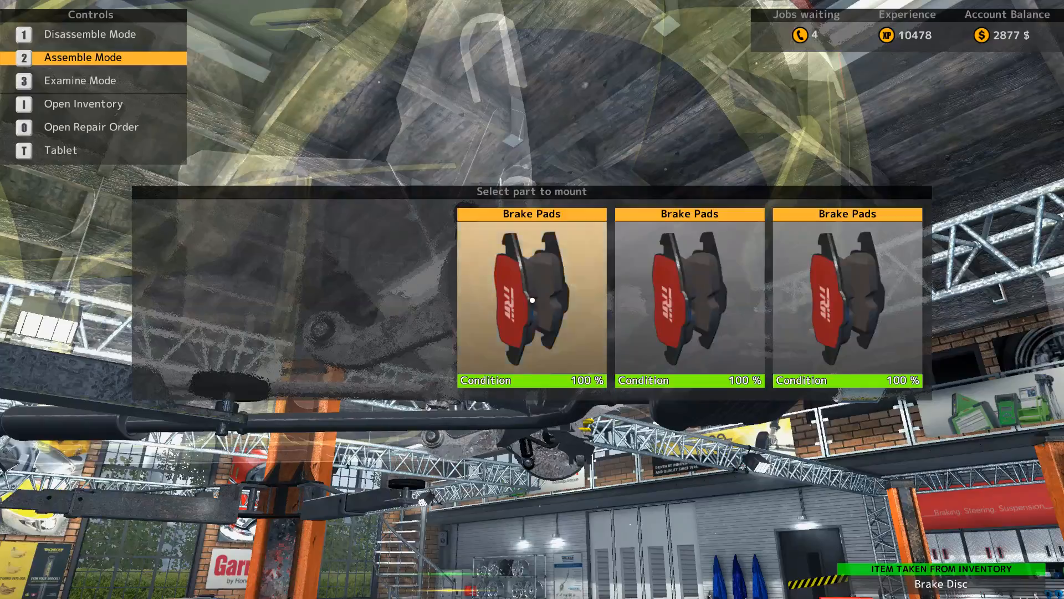
{"action": "left_click", "coordinate": [532, 299]}
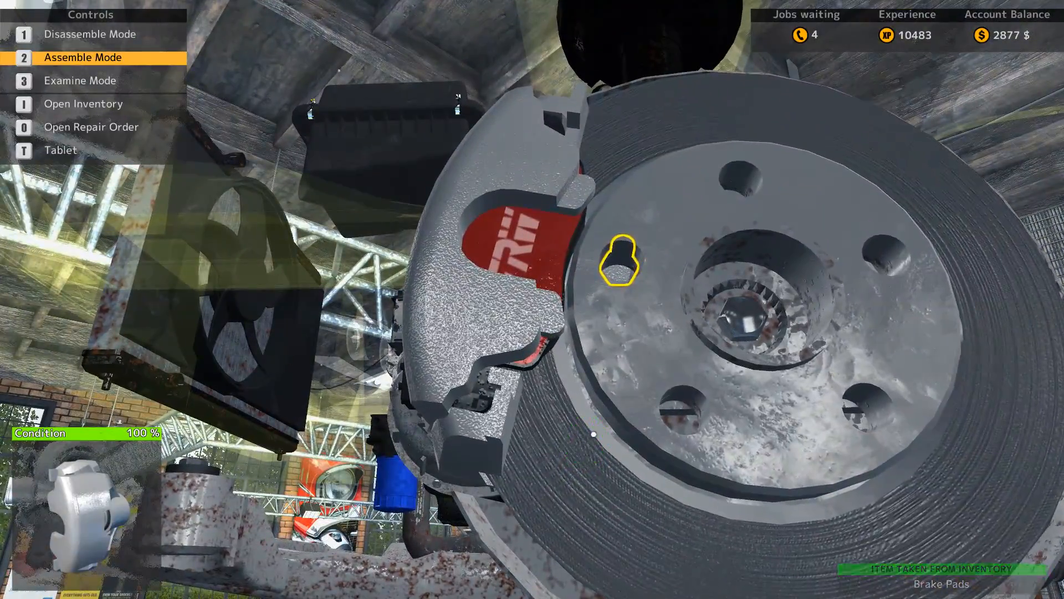
{"action": "left_click", "coordinate": [619, 265]}
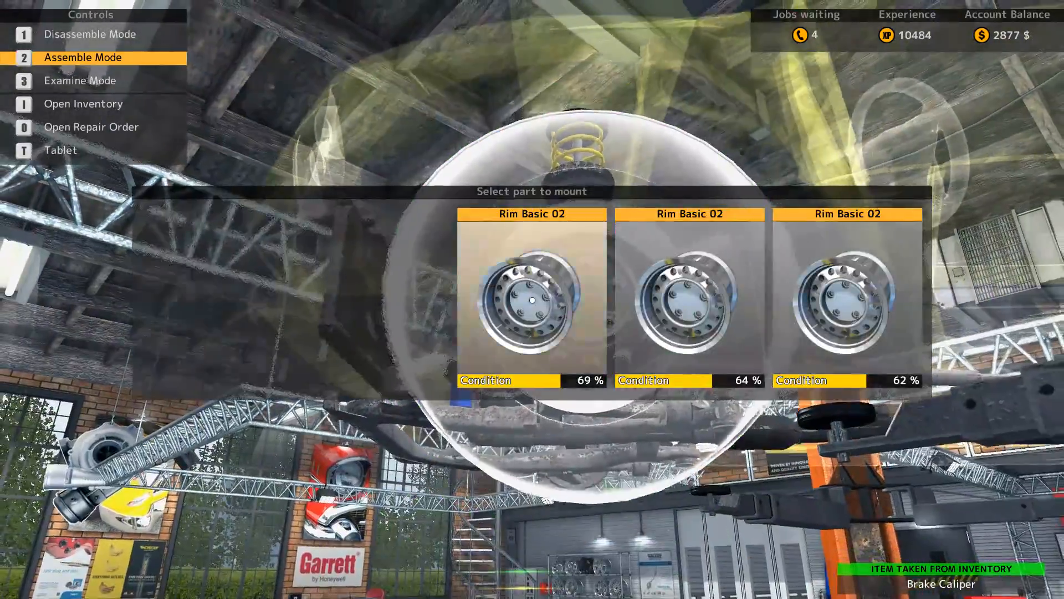
- Mount the 69% Rim Basic 02 and another rim, tightening the wheel nuts
{"action": "left_click", "coordinate": [532, 299]}
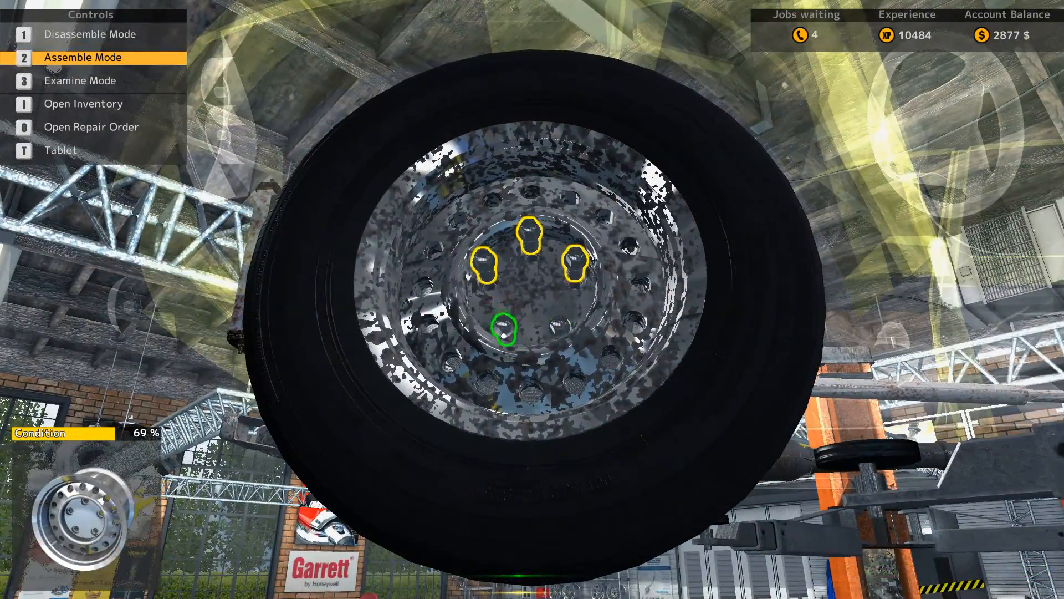
{"action": "left_click", "coordinate": [501, 329]}
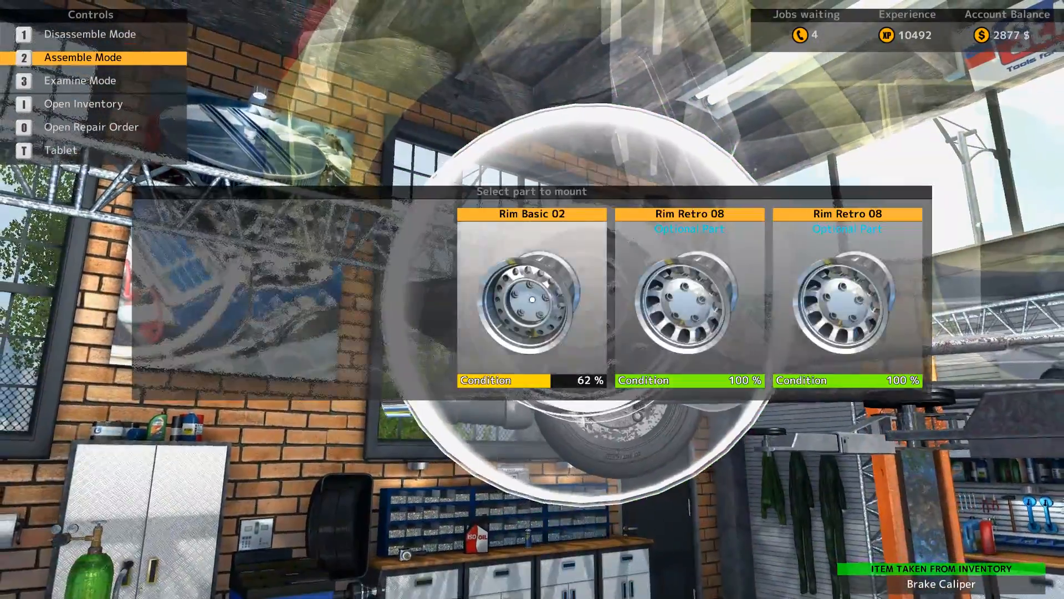
{"action": "left_click", "coordinate": [532, 299]}
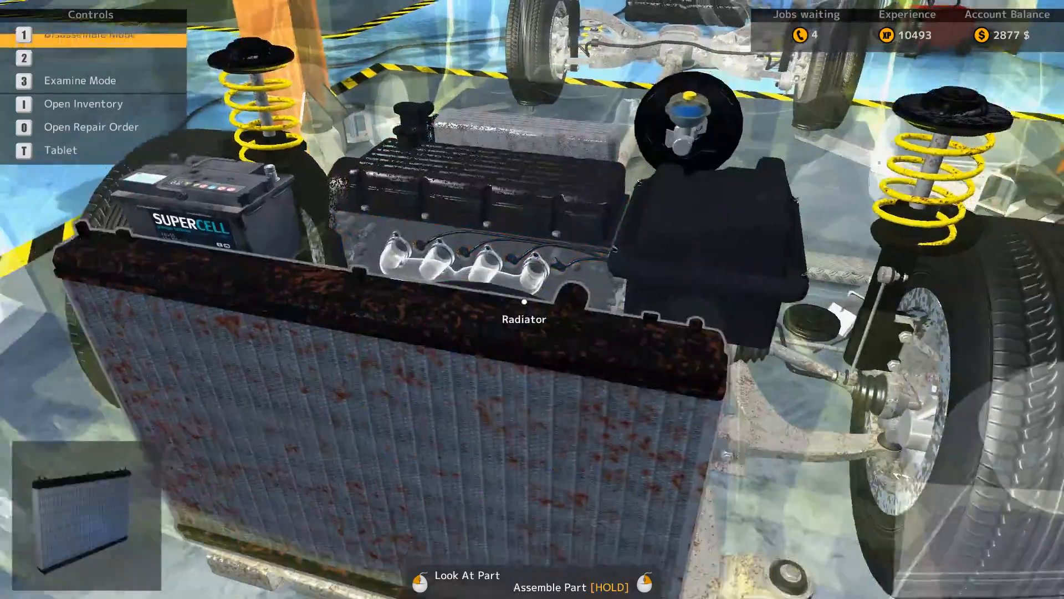
{"action": "key", "text": "2"}
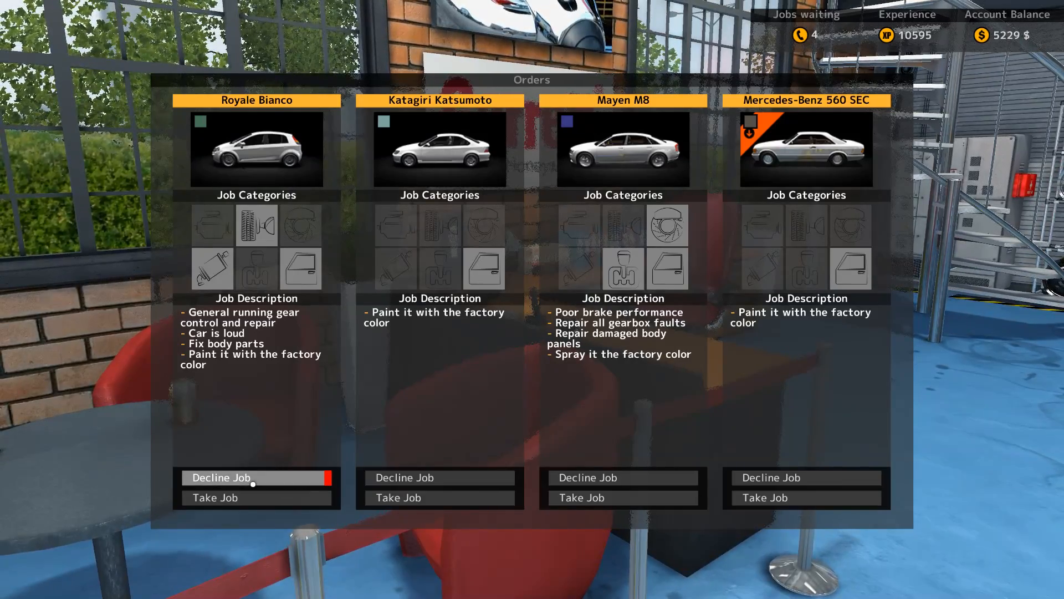
- Decline the Royale Bianco order on the orders board
{"action": "left_click", "coordinate": [256, 477]}
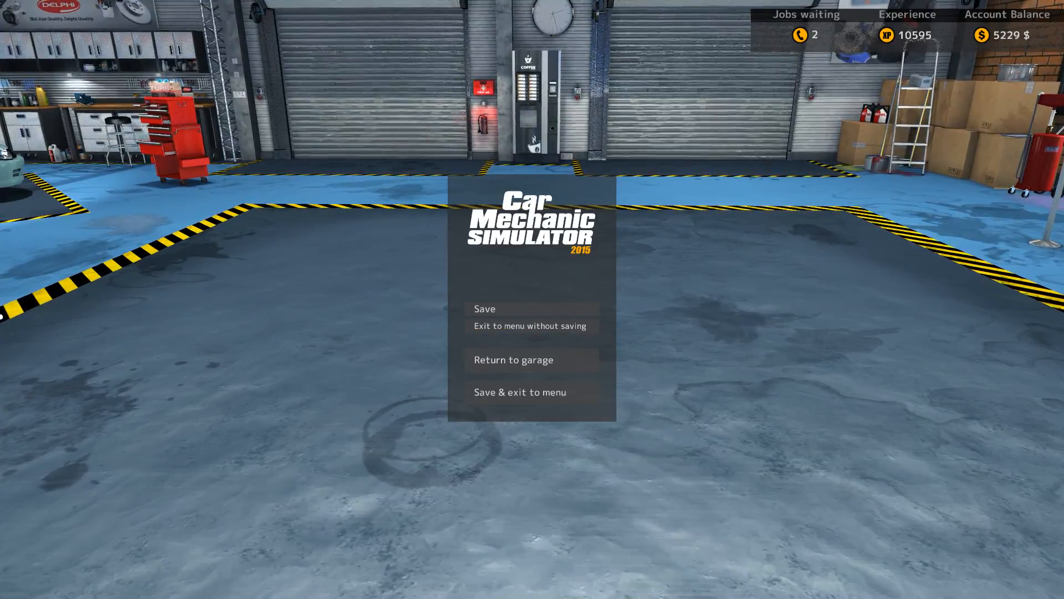
- Move the teal coupe from the garage to the Paint Shop and pay $500 to respray it
{"action": "left_click", "coordinate": [514, 360]}
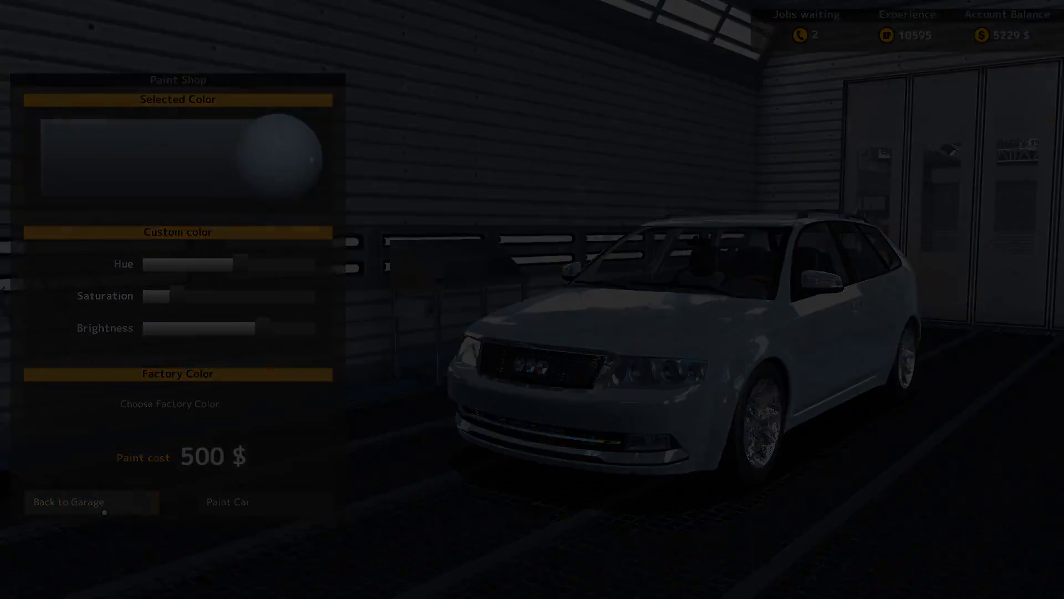
{"action": "left_click", "coordinate": [68, 501]}
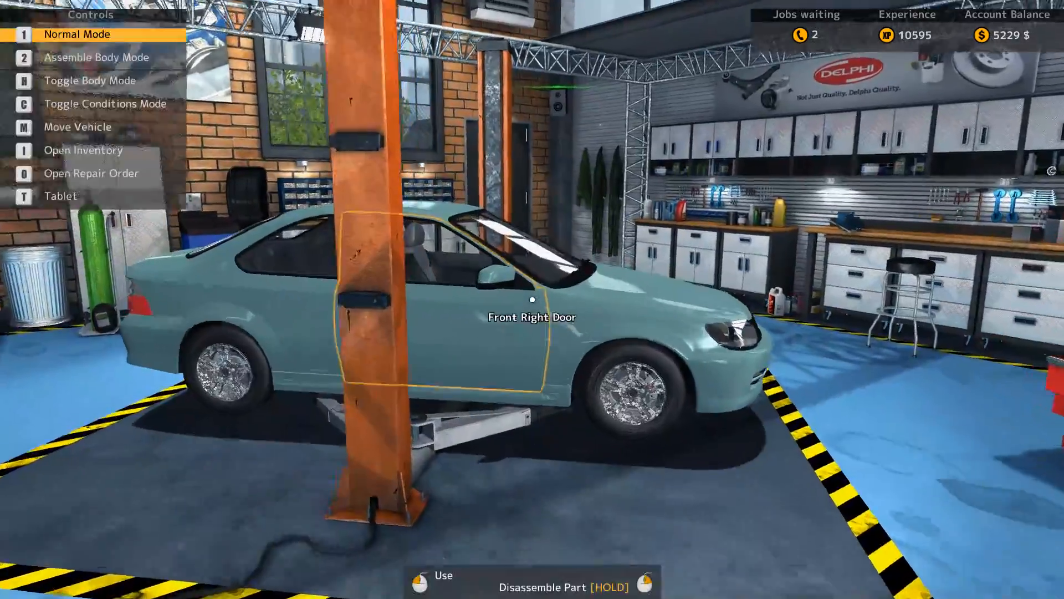
{"action": "key", "text": "m"}
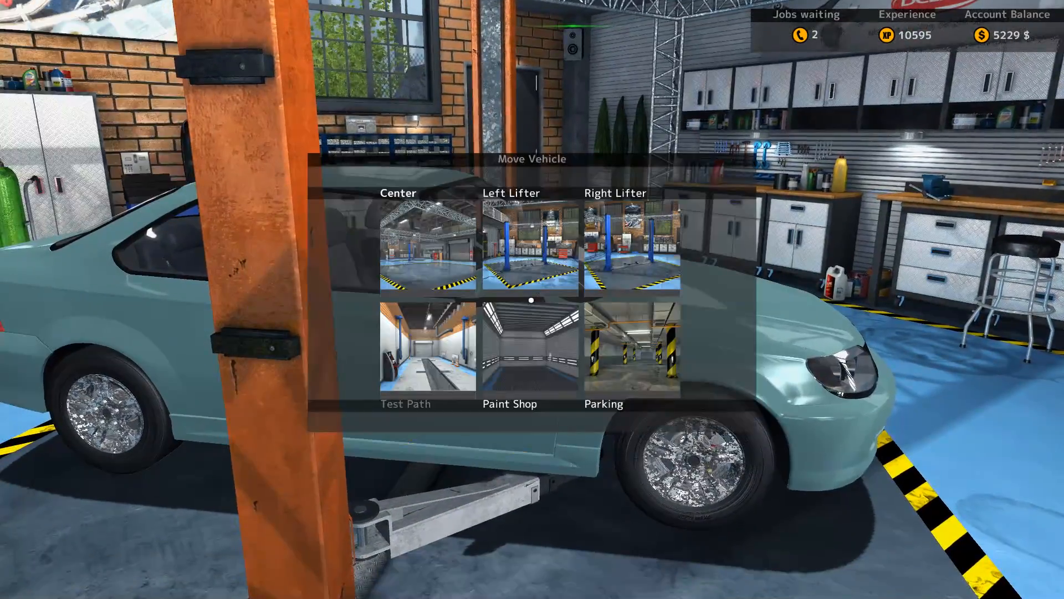
{"action": "left_click", "coordinate": [508, 363]}
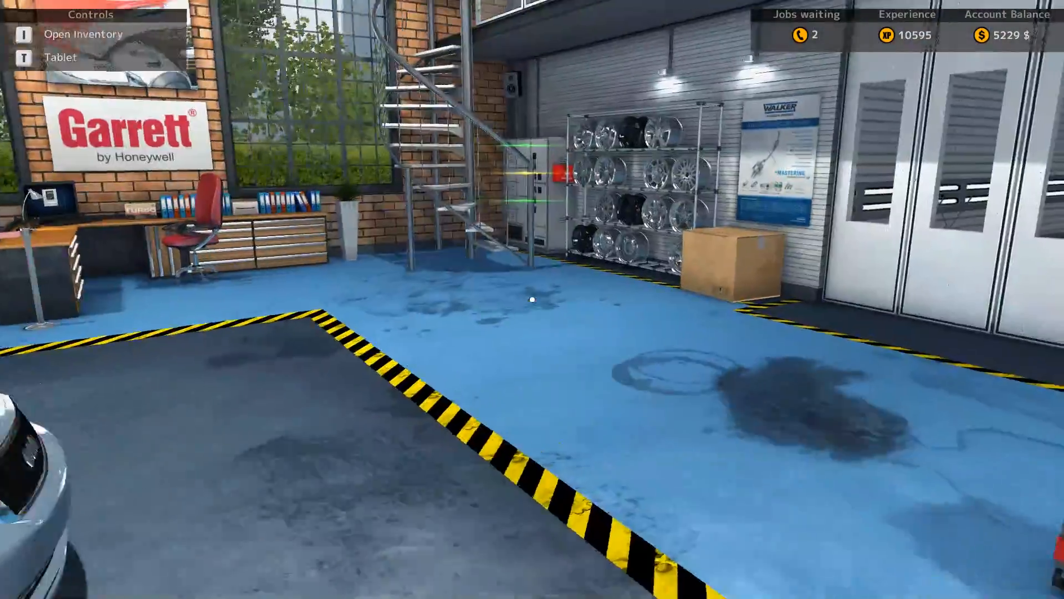
{"action": "mouse_move", "coordinate": [532, 299]}
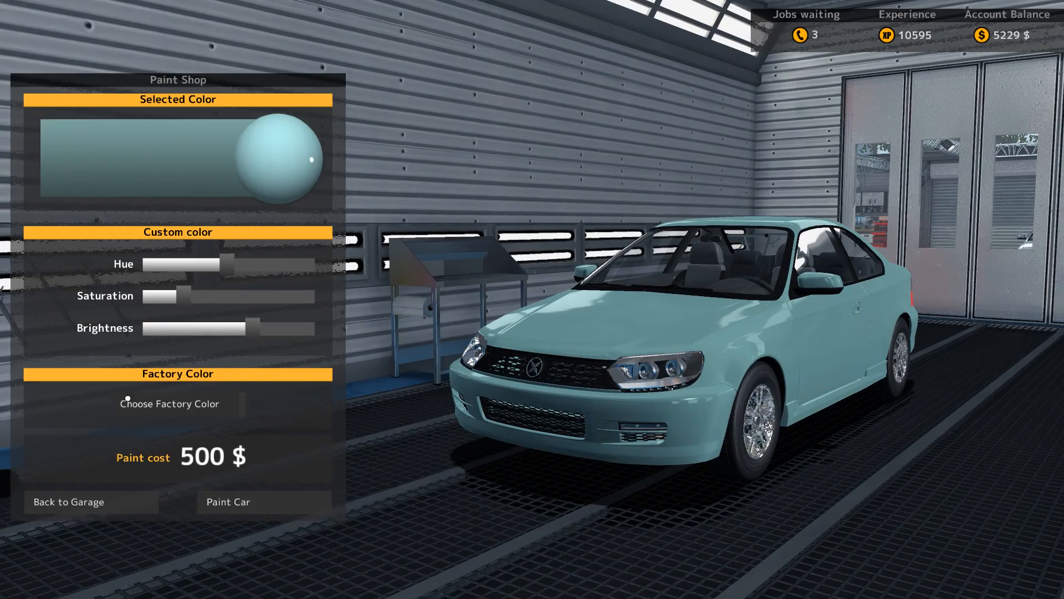
{"action": "left_click", "coordinate": [228, 502]}
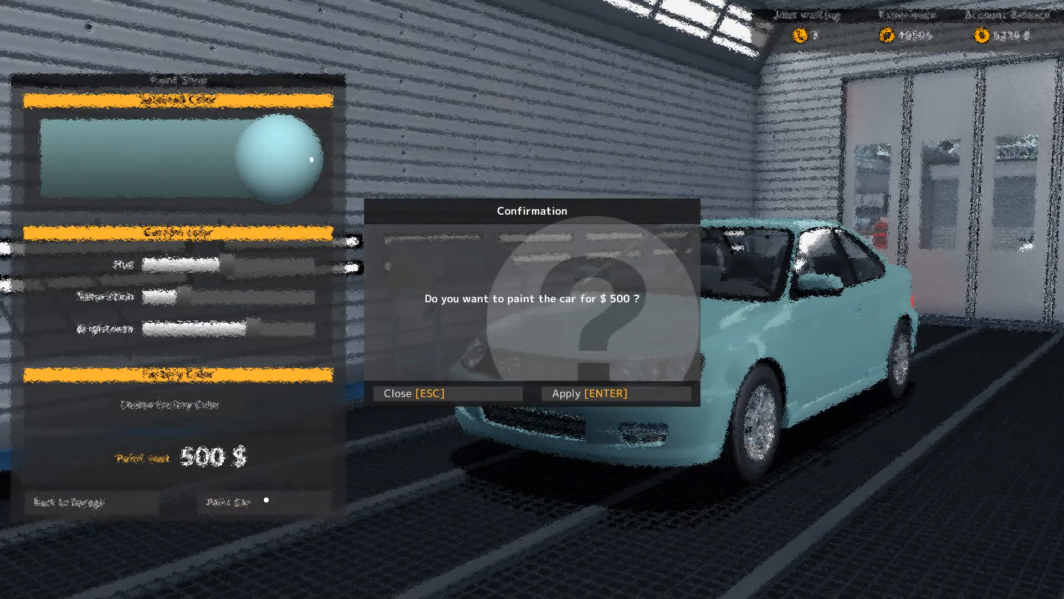
{"action": "left_click", "coordinate": [615, 393]}
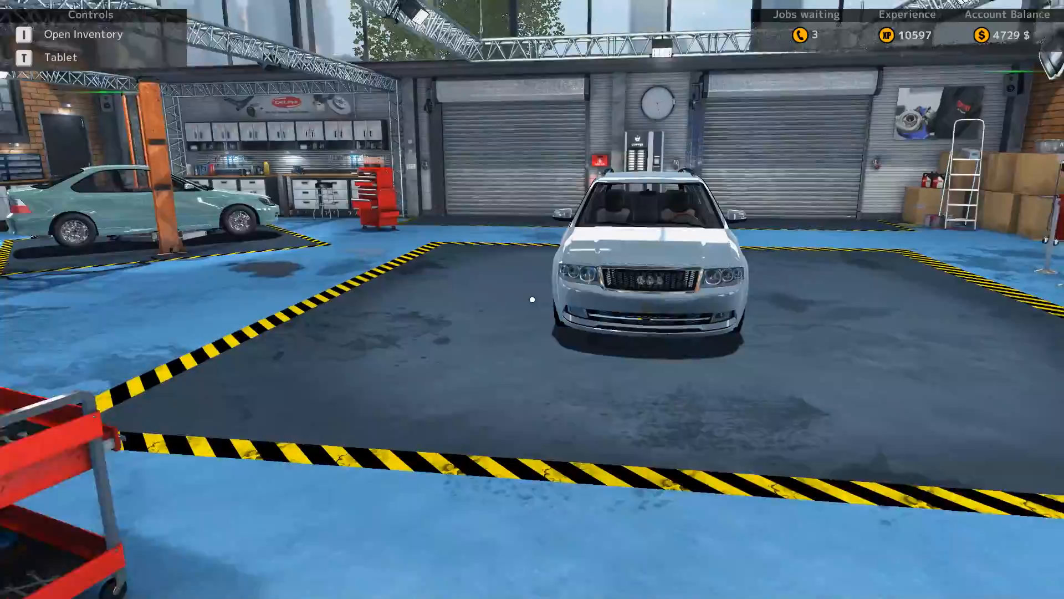
{"action": "mouse_move", "coordinate": [532, 299]}
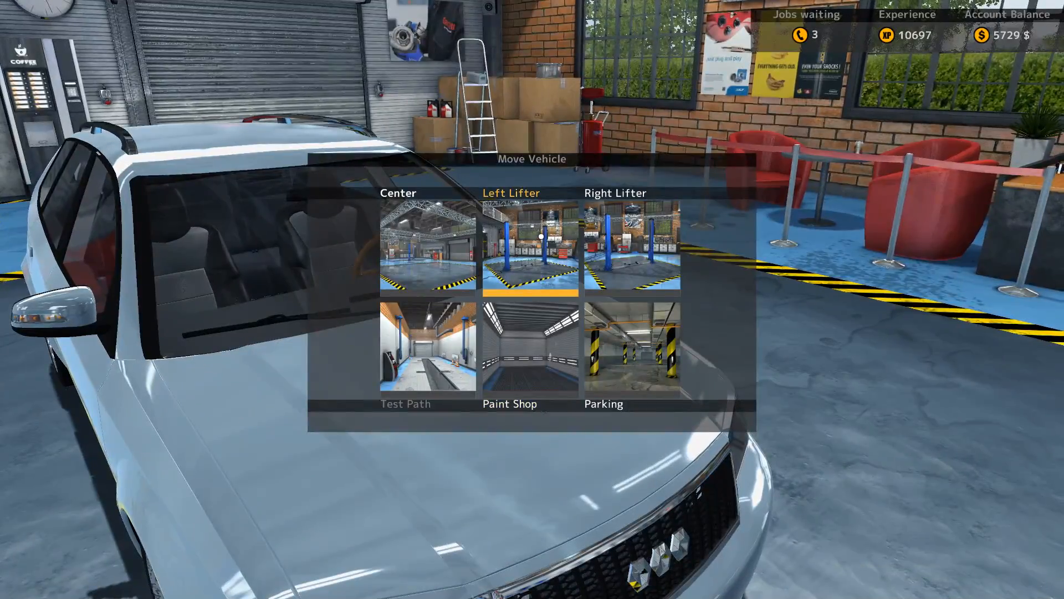
- Send the white car to parking and take the waiting orders, skipping the Mayen M8
{"action": "left_click", "coordinate": [632, 348]}
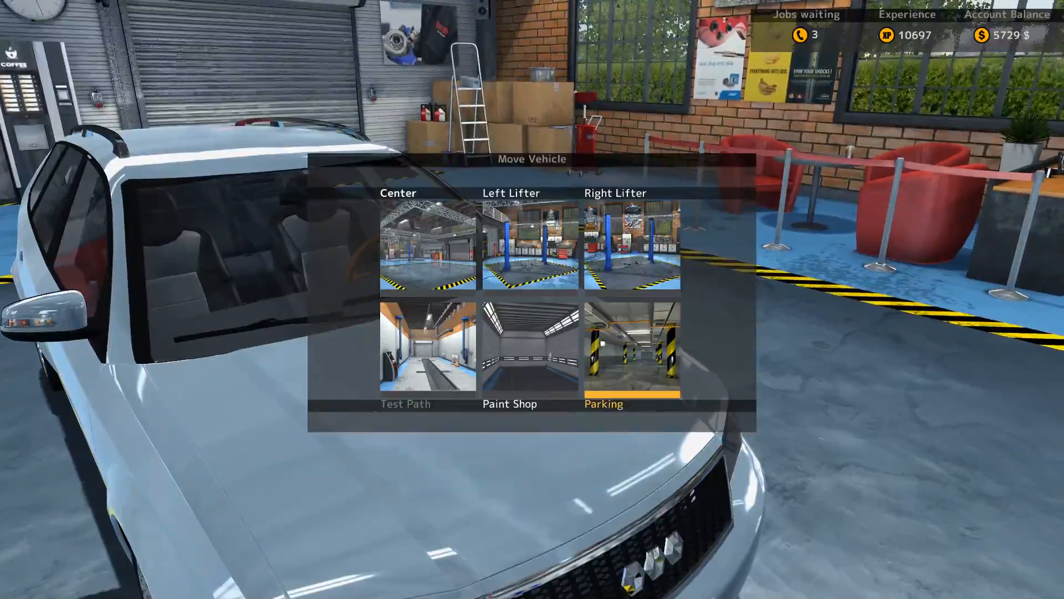
{"action": "left_click", "coordinate": [632, 245]}
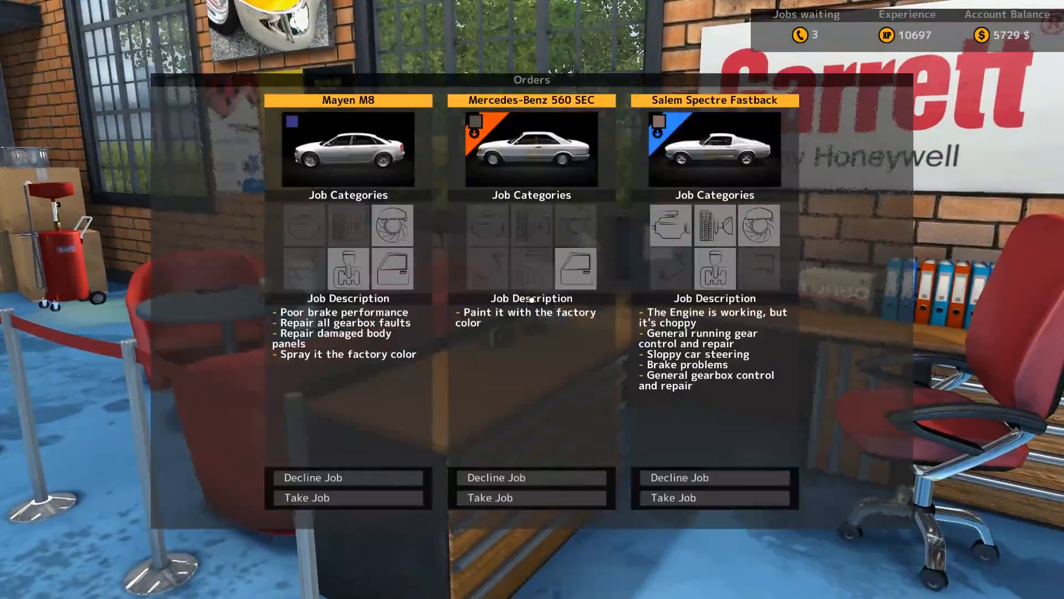
{"action": "left_click", "coordinate": [312, 478]}
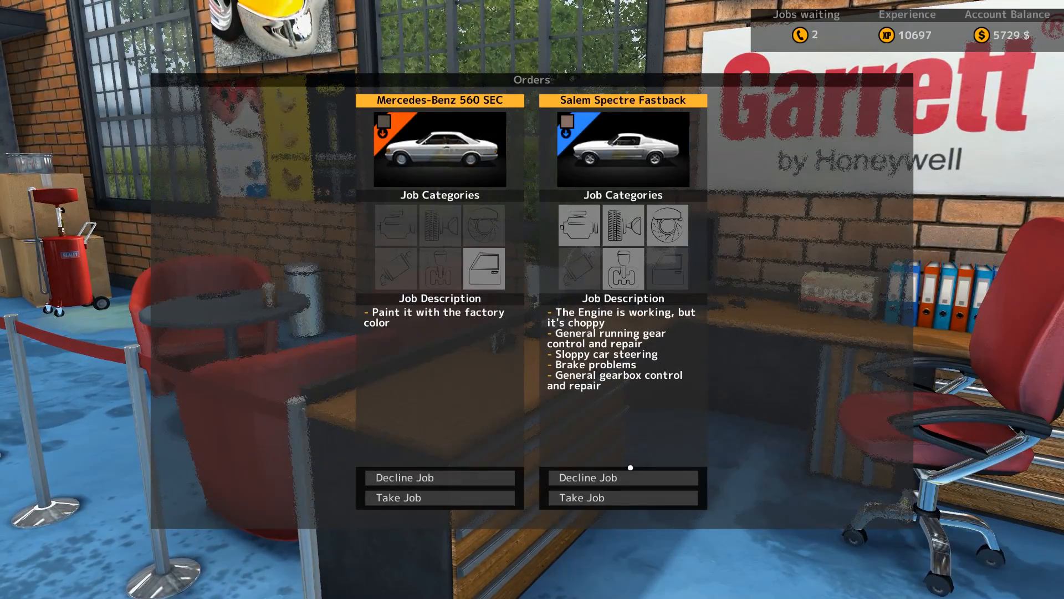
{"action": "left_click", "coordinate": [439, 498]}
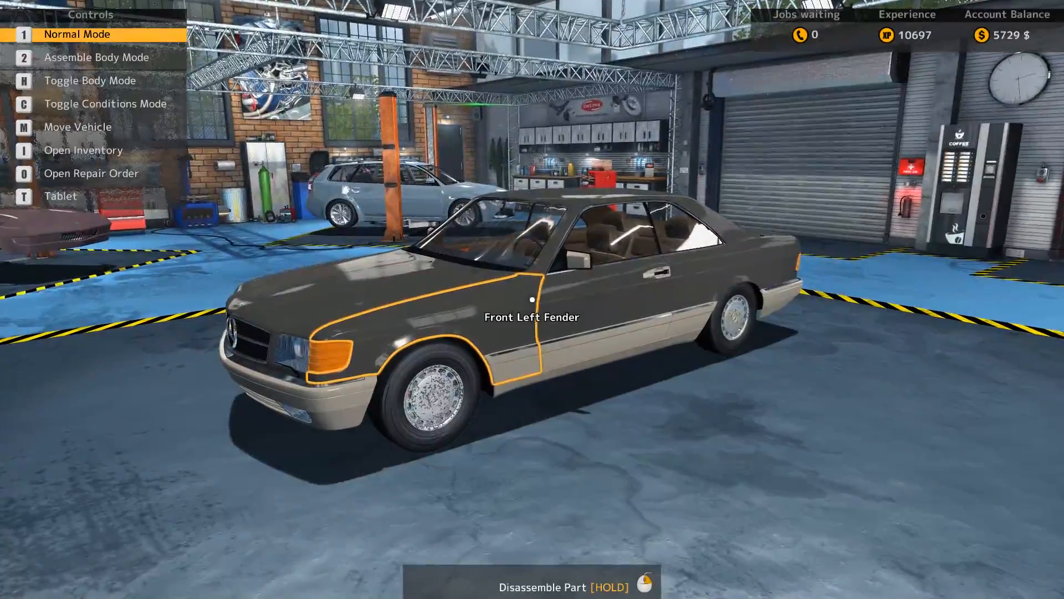
- Move the Mercedes to the Paint Shop, paint it for $500, and return to the garage
{"action": "key", "text": "m"}
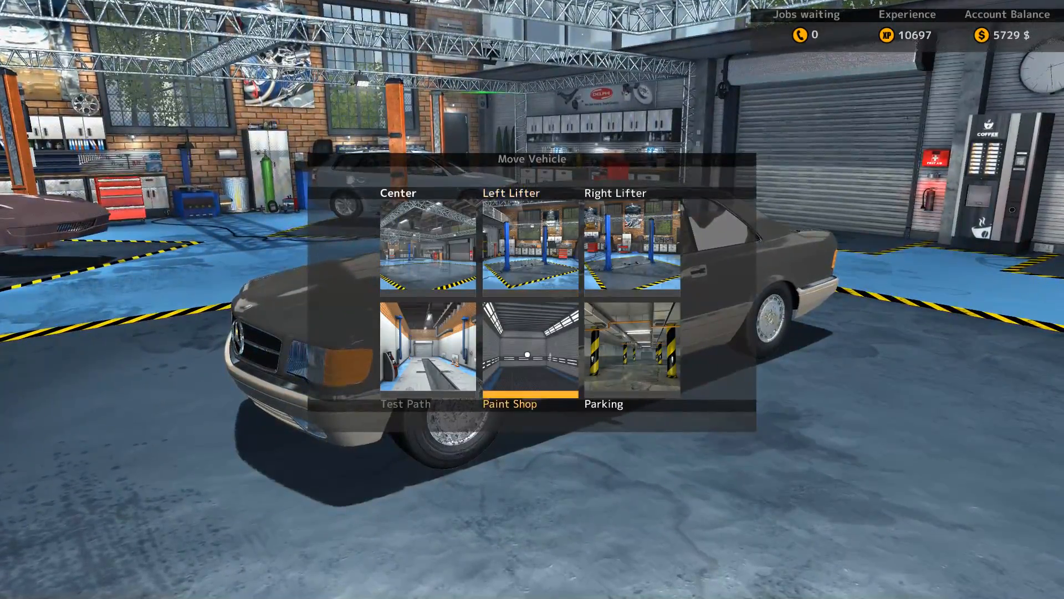
{"action": "left_click", "coordinate": [528, 353]}
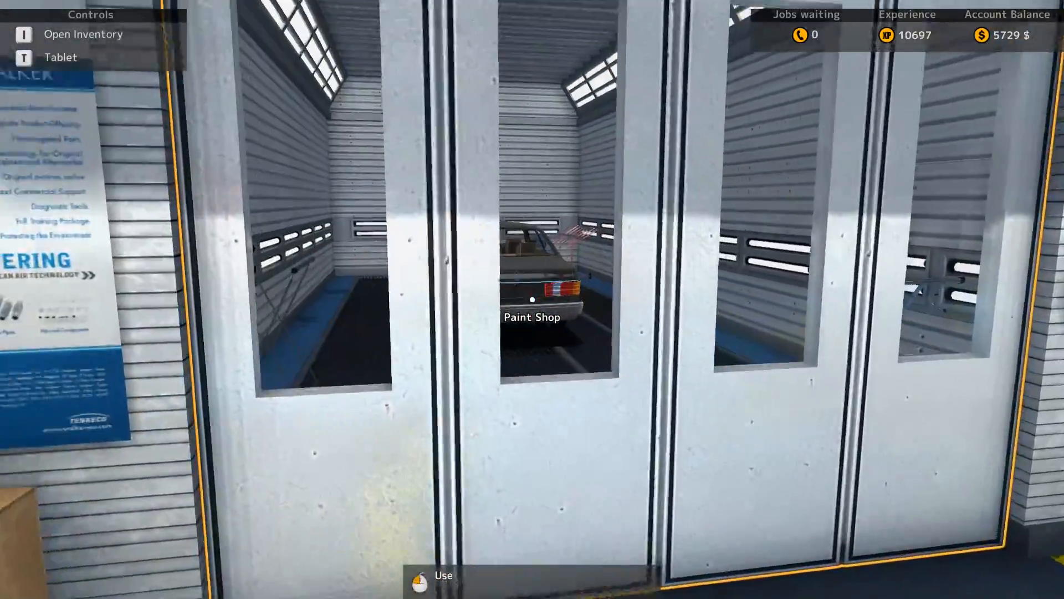
{"action": "mouse_move", "coordinate": [532, 299]}
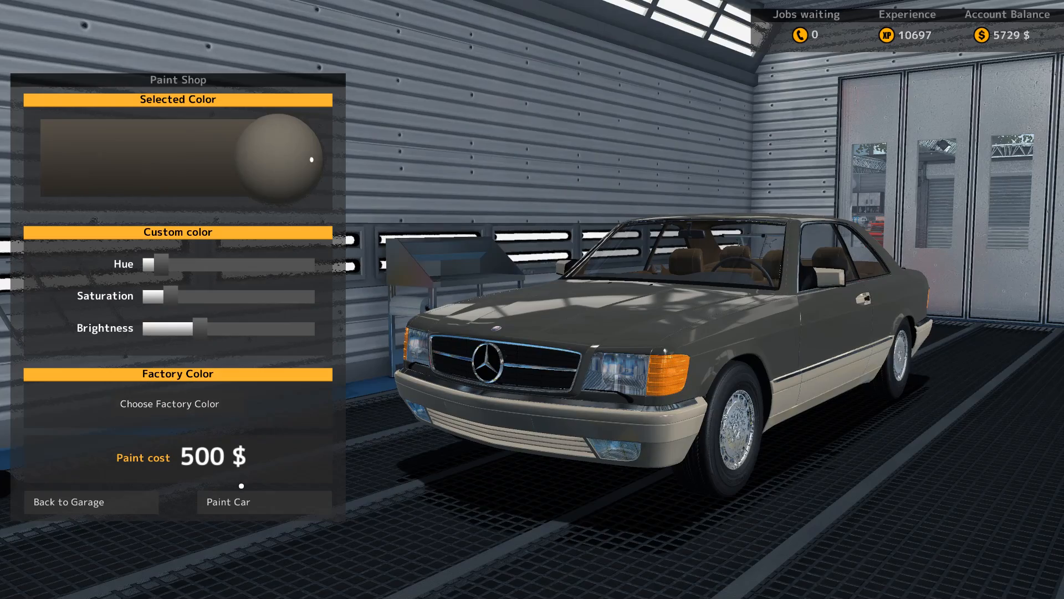
{"action": "left_click", "coordinate": [227, 502]}
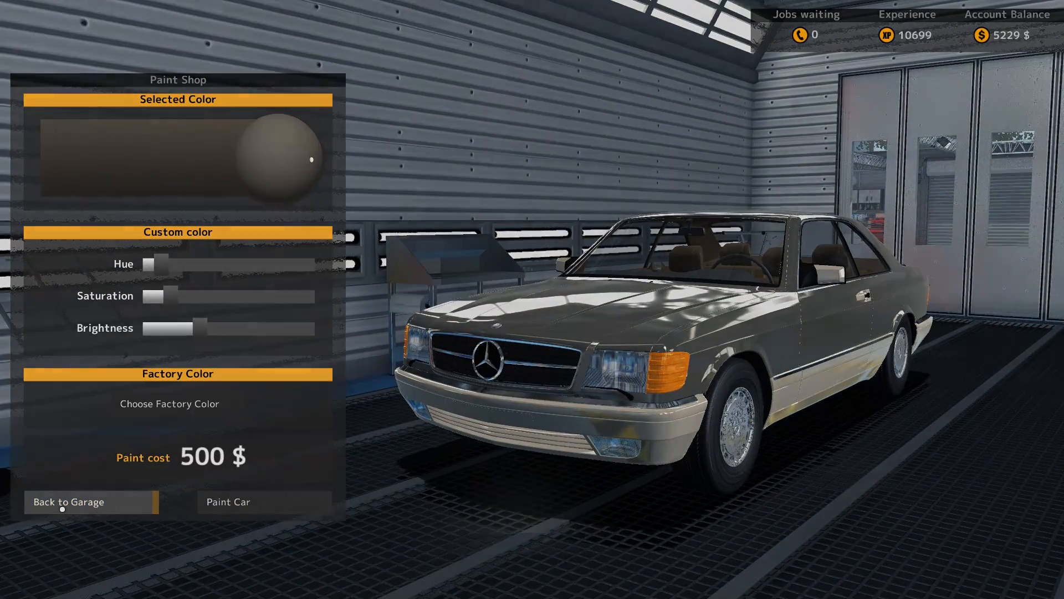
{"action": "left_click", "coordinate": [90, 501]}
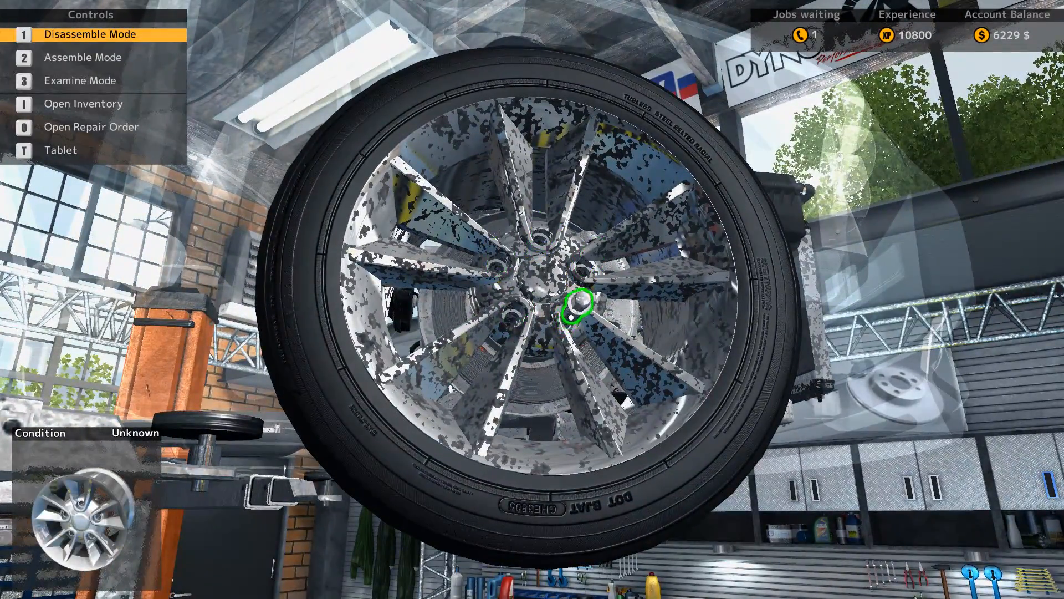
- Unscrew the road wheel's nuts in Disassemble Mode
{"action": "left_click", "coordinate": [576, 306]}
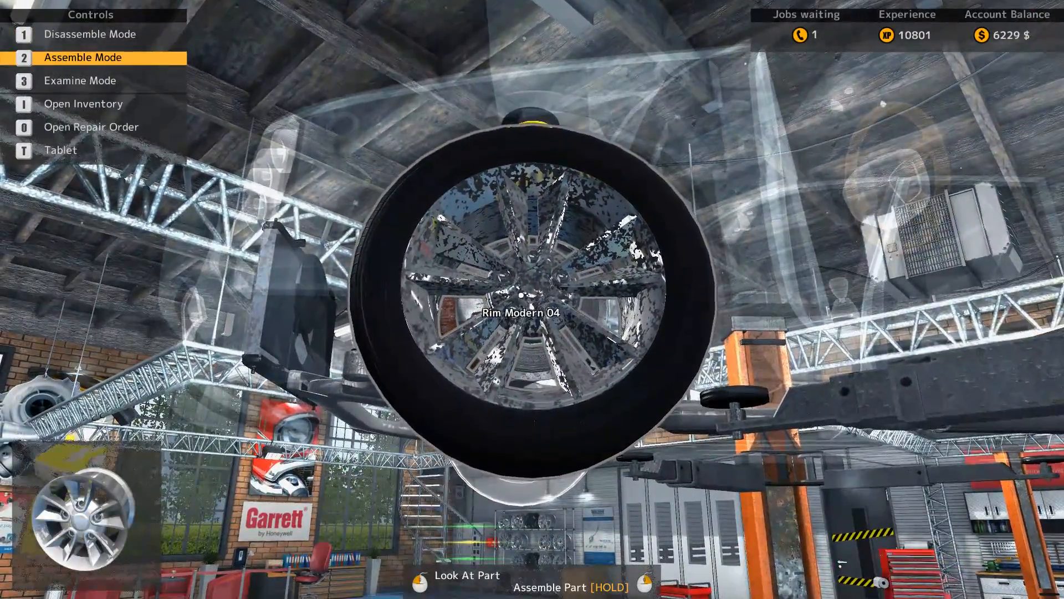
{"action": "key", "text": "1"}
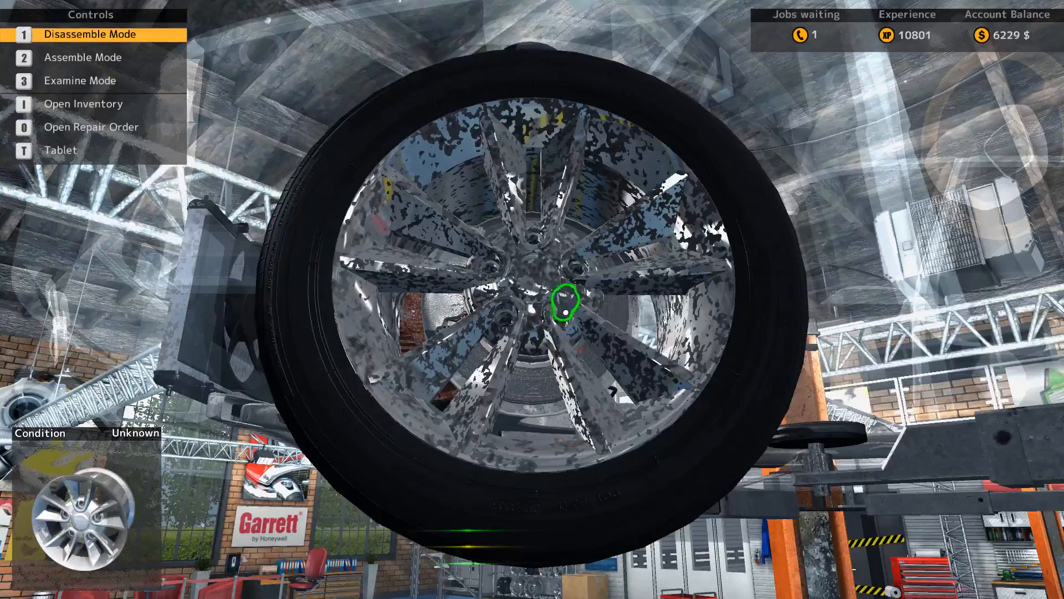
{"action": "left_click", "coordinate": [532, 299]}
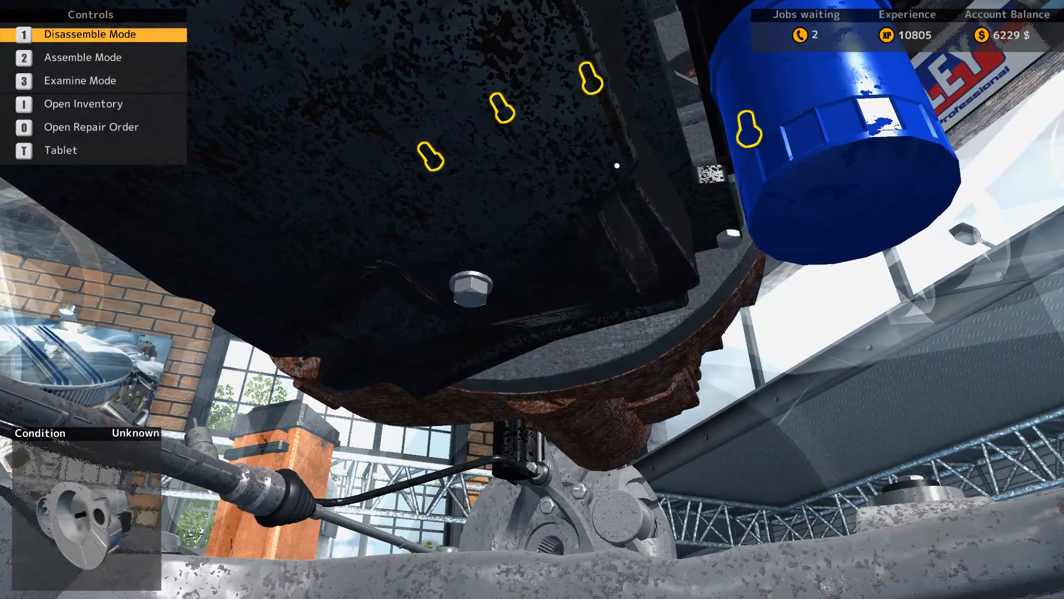
{"action": "mouse_move", "coordinate": [438, 171]}
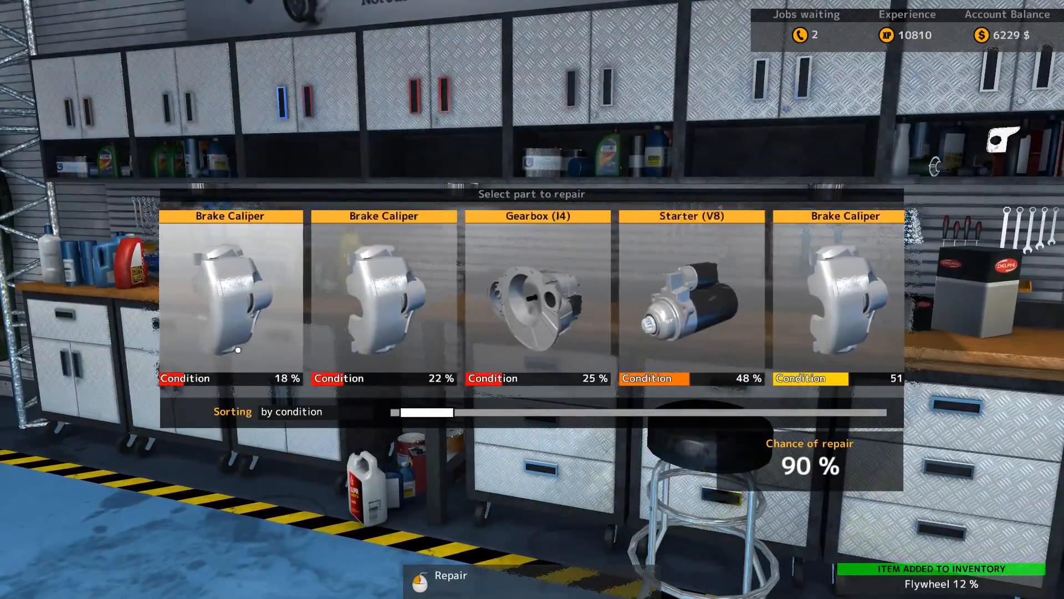
- Repair the 18% brake caliper, then search the tablet parts shop for a flywheel
{"action": "left_click", "coordinate": [442, 575]}
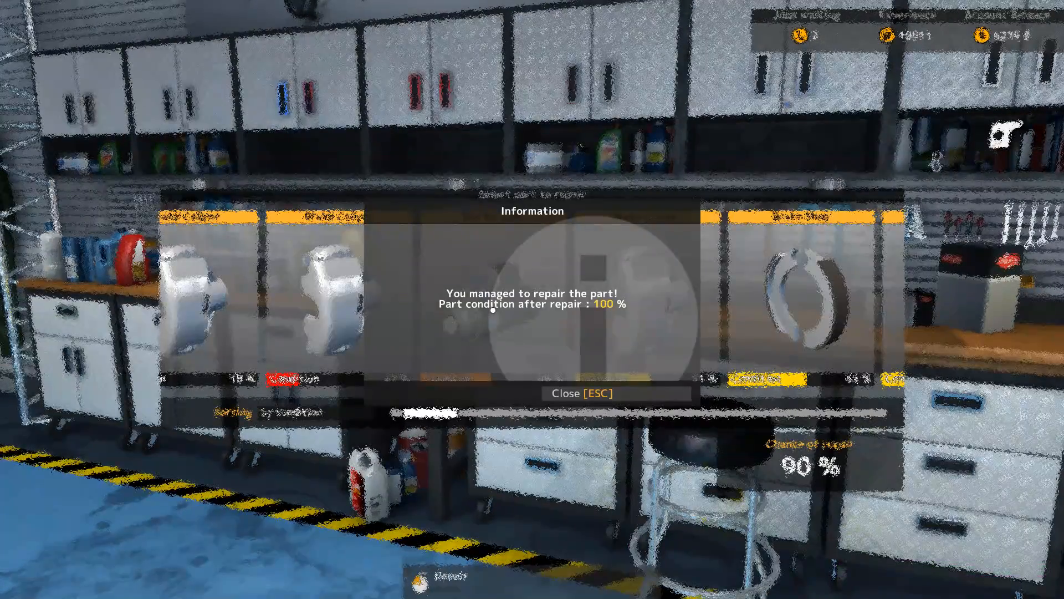
{"action": "left_click", "coordinate": [574, 393]}
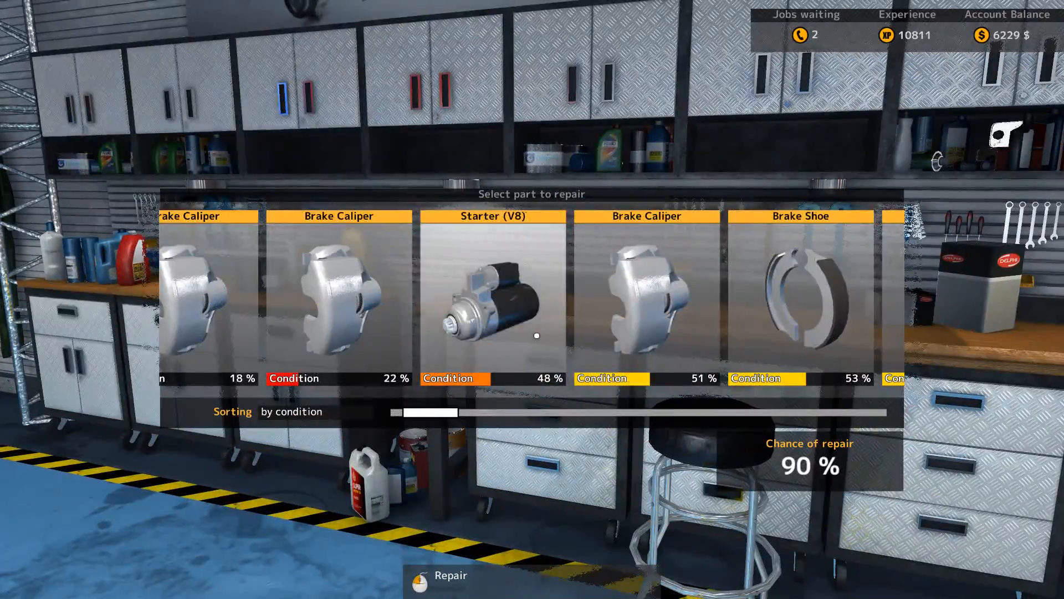
{"action": "scroll", "scroll_direction": "right", "scroll_amount": 3}
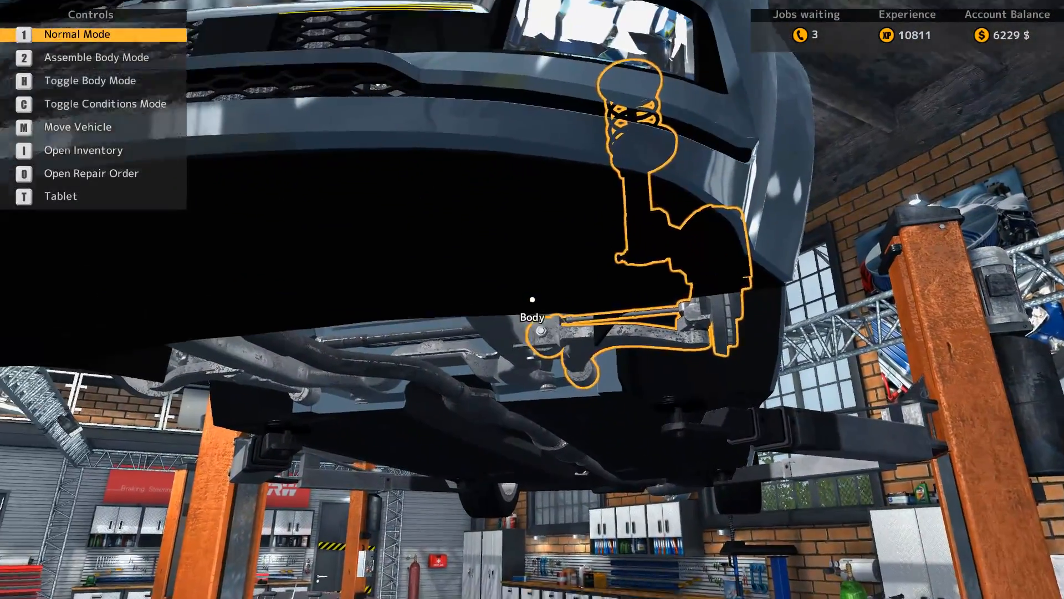
{"action": "key", "text": "t"}
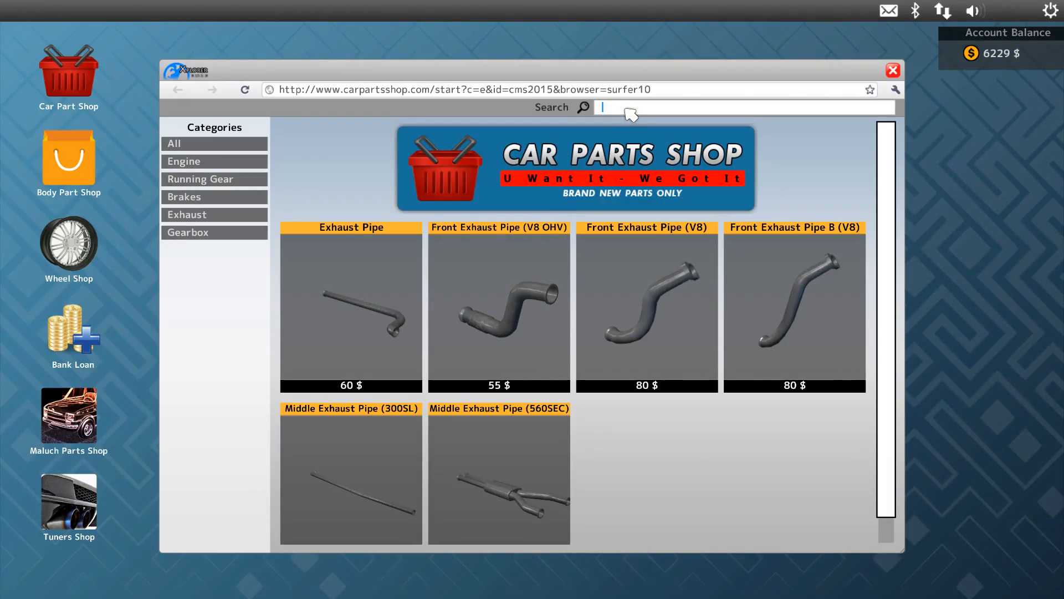
{"action": "type", "text": "fly"}
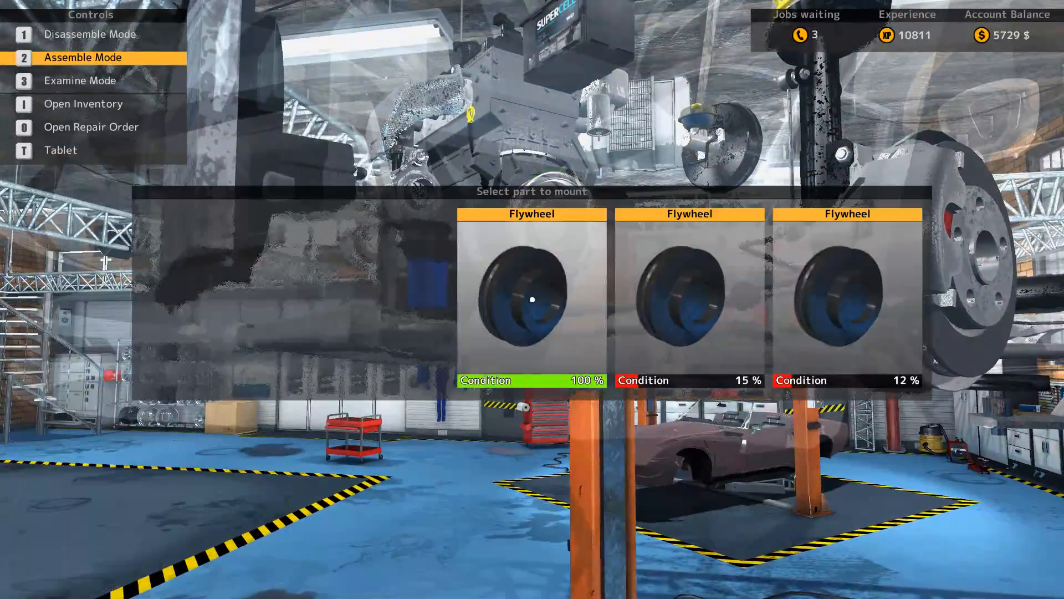
- Mount the 100% flywheel and the 78% clutch pressure plate on the engine
{"action": "left_click", "coordinate": [532, 299]}
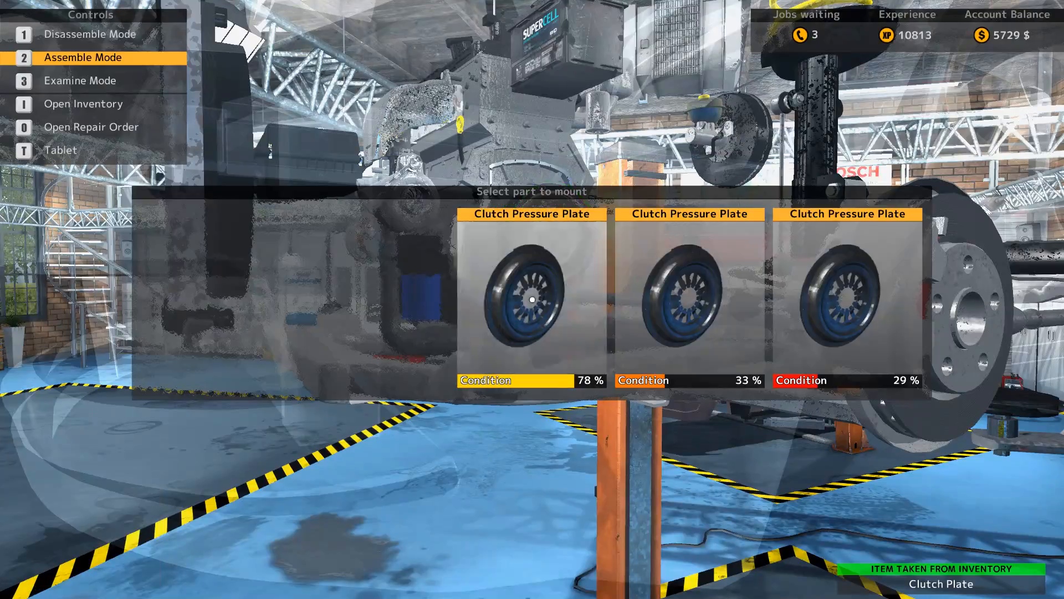
{"action": "left_click", "coordinate": [532, 299]}
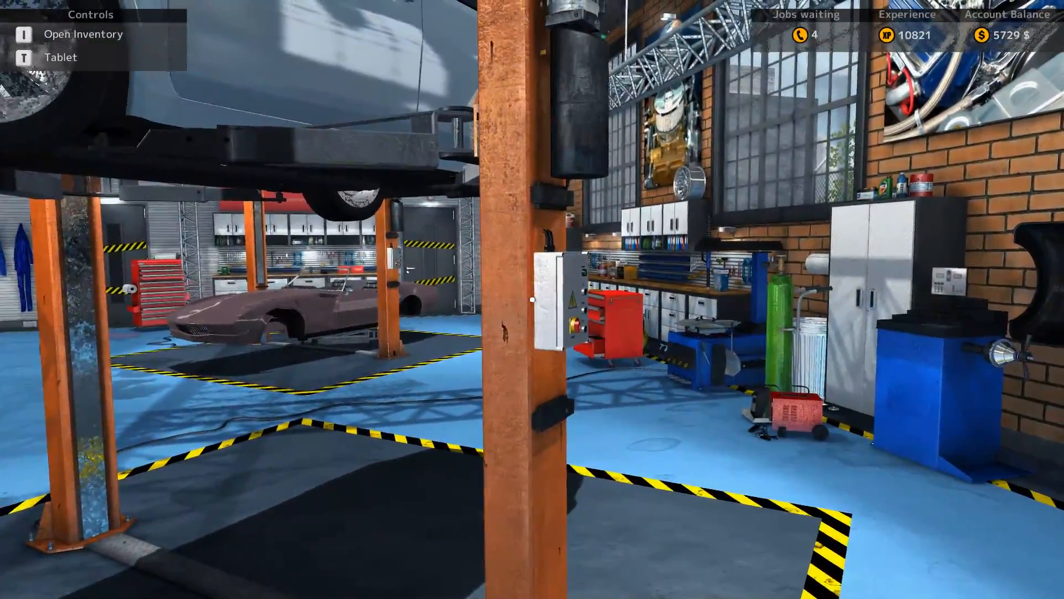
{"action": "mouse_move", "coordinate": [532, 299]}
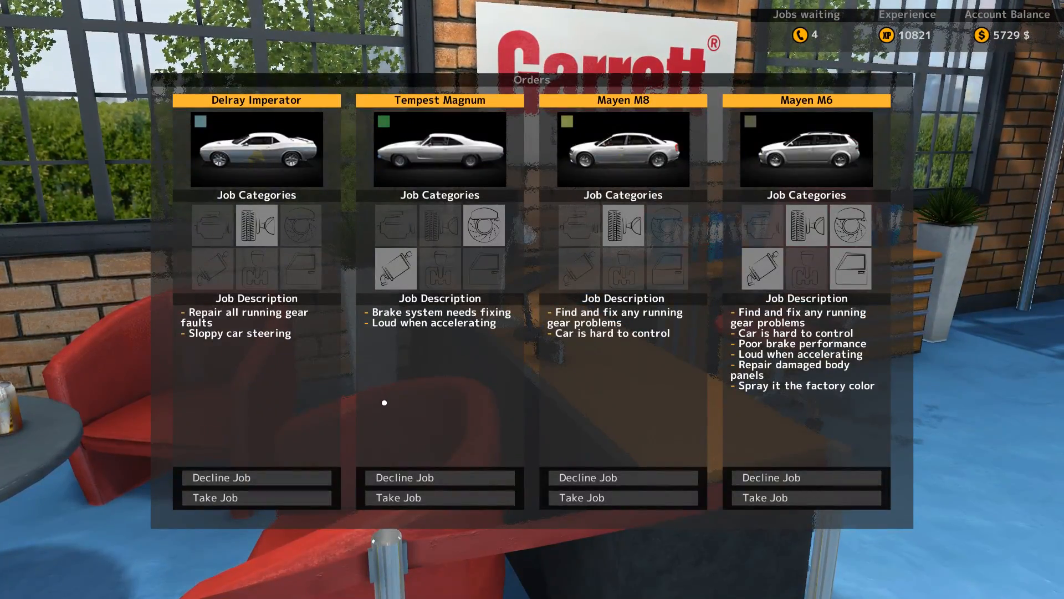
- Accept the Tempest Magnum job from the Orders board
{"action": "left_click", "coordinate": [256, 478]}
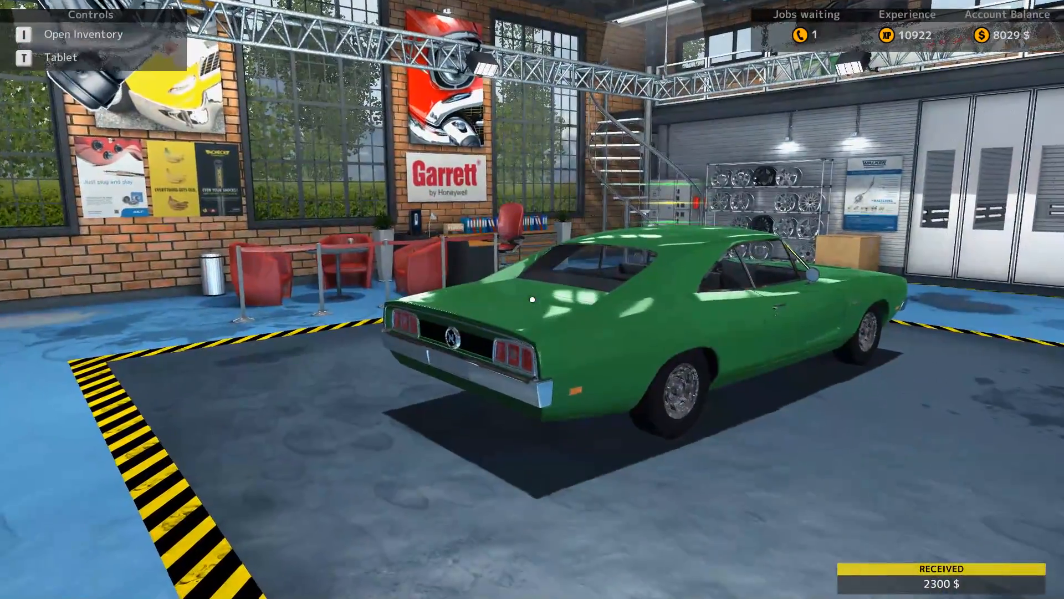
{"action": "mouse_move", "coordinate": [532, 299]}
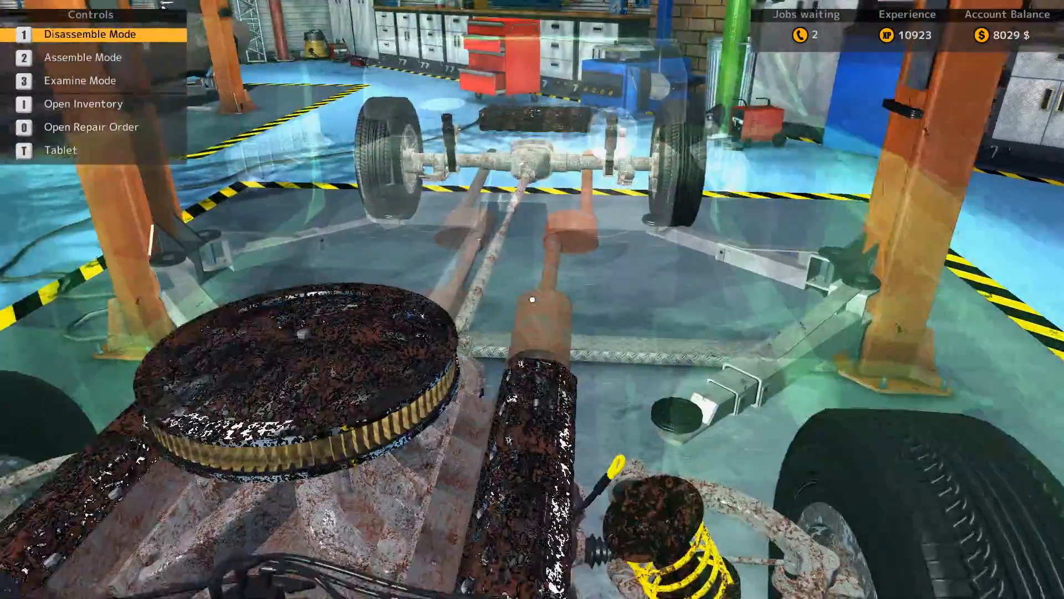
- Fit the V8 OHV exhaust manifold in Assemble Mode, then return to Disassemble Mode
{"action": "key", "text": "2"}
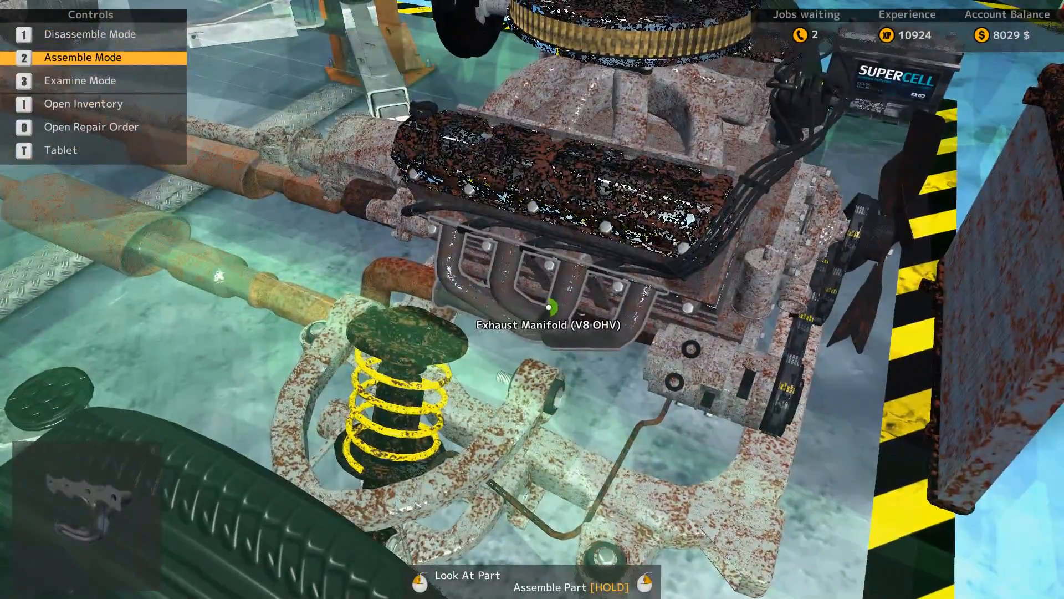
{"action": "key", "text": "1"}
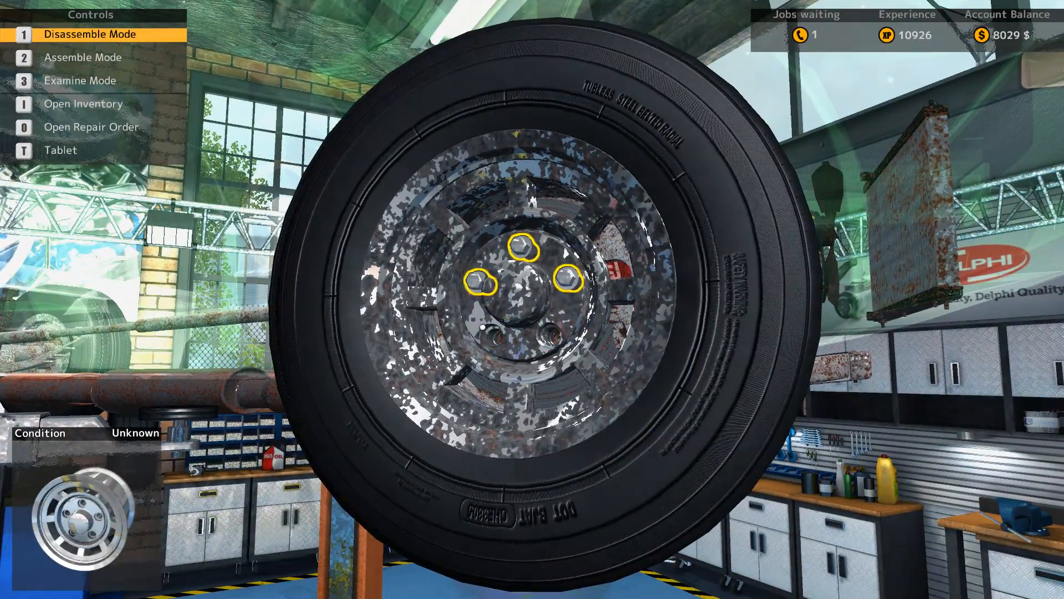
- Unscrew the remaining wheel bolts and remove the drum wheel cylinder
{"action": "left_click", "coordinate": [565, 279]}
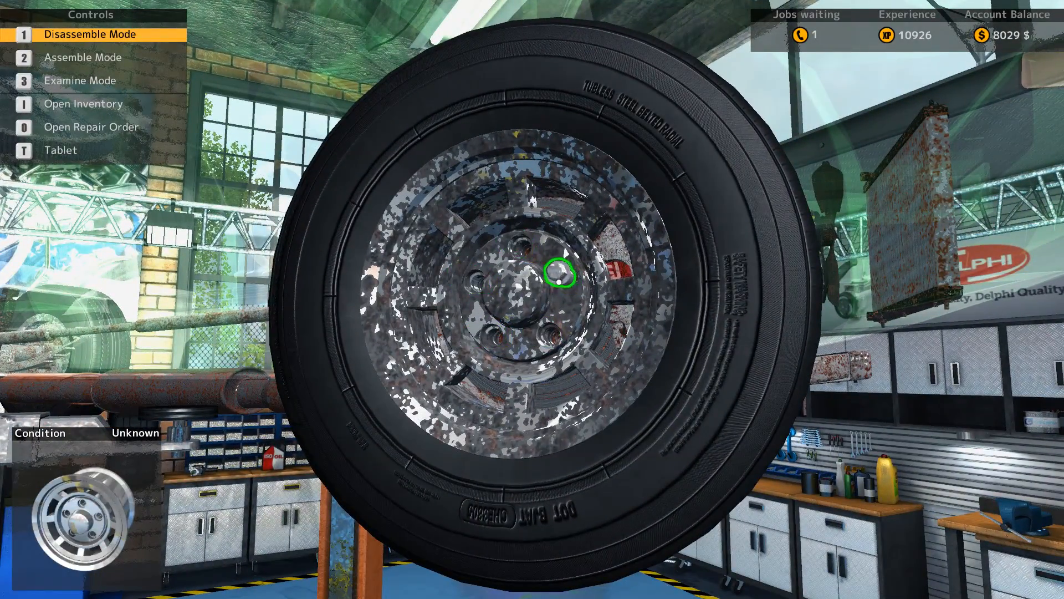
{"action": "left_click", "coordinate": [559, 275]}
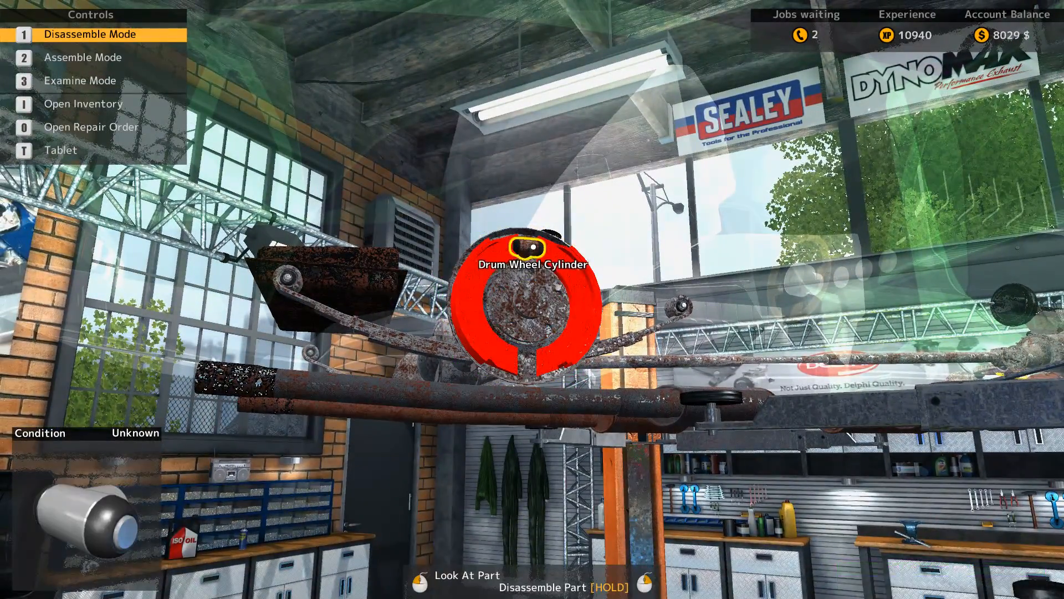
{"action": "left_click", "coordinate": [531, 305]}
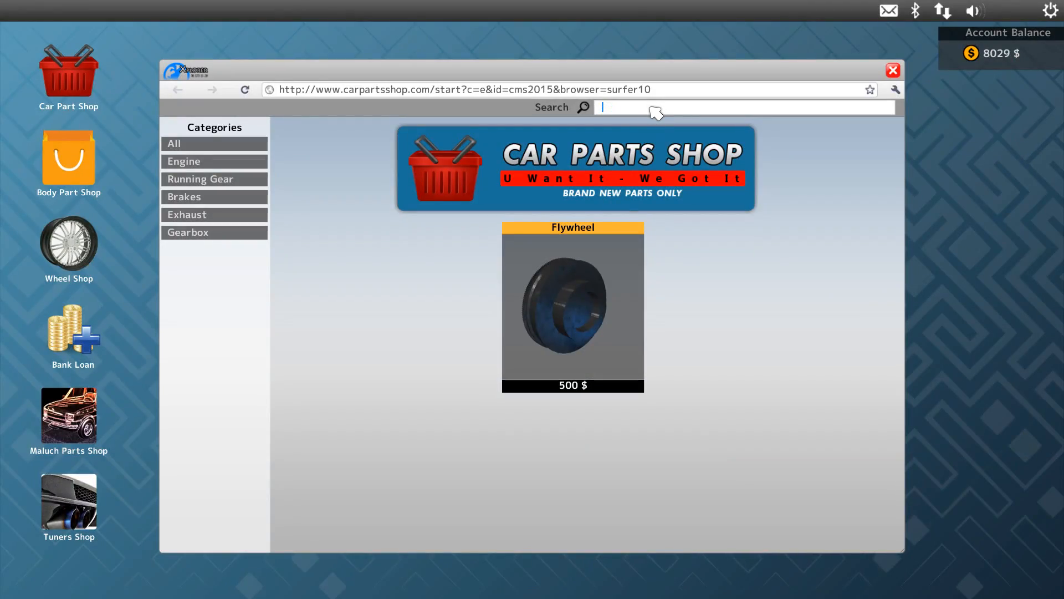
- Buy a new brake drum from the tablet parts shop
{"action": "type", "text": "cal"}
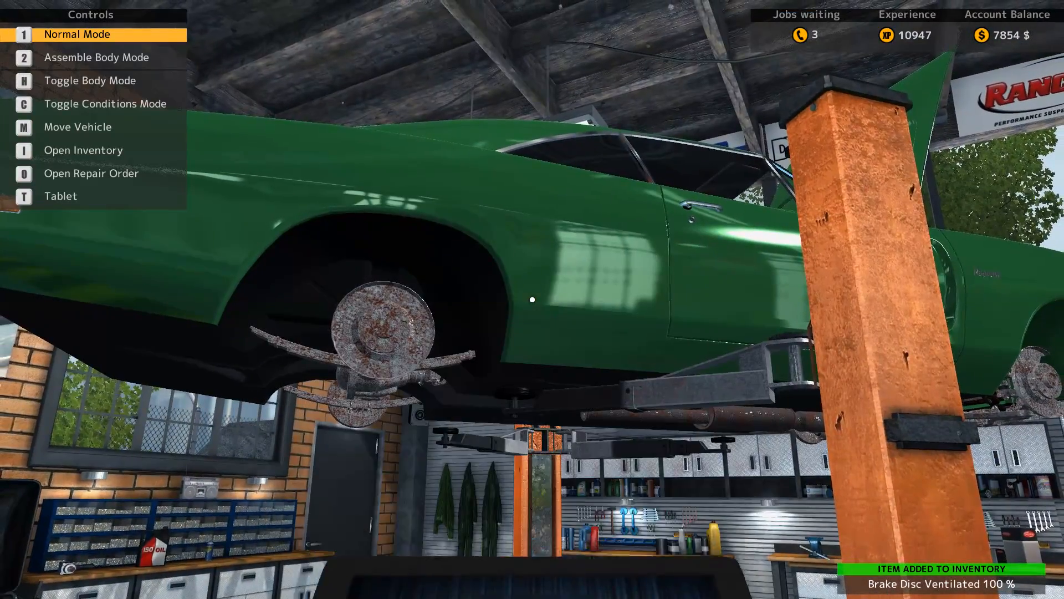
{"action": "key", "text": "o"}
{"action": "type", "text": "dr"}
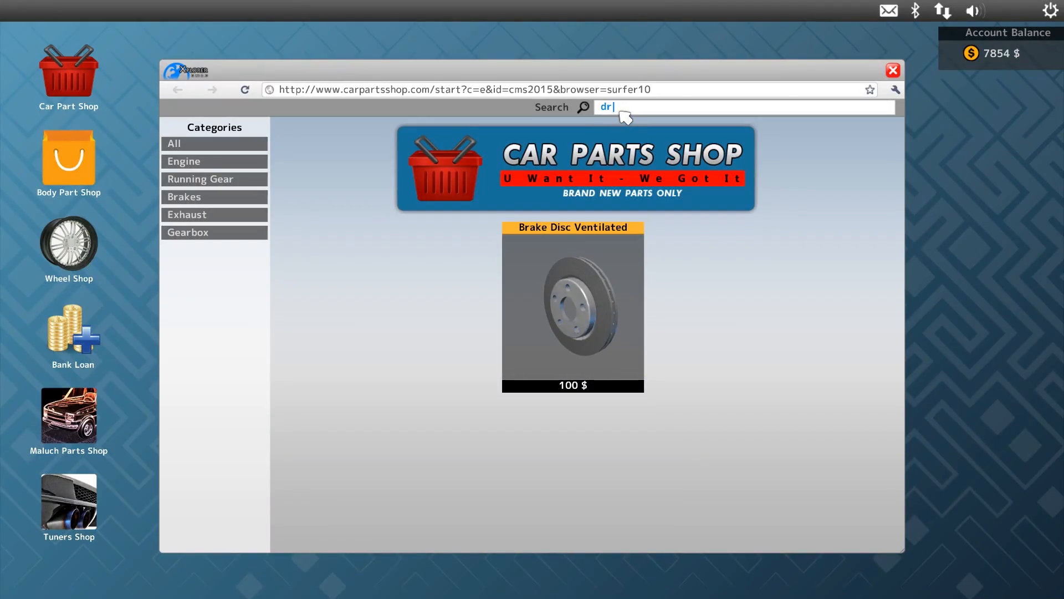
{"action": "left_click", "coordinate": [571, 309]}
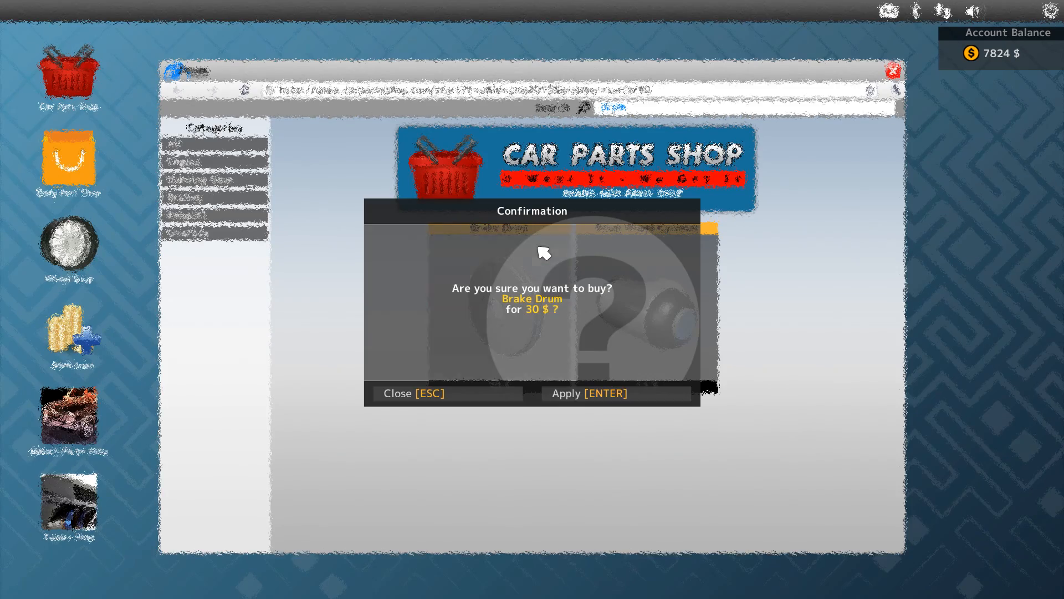
{"action": "left_click", "coordinate": [588, 393]}
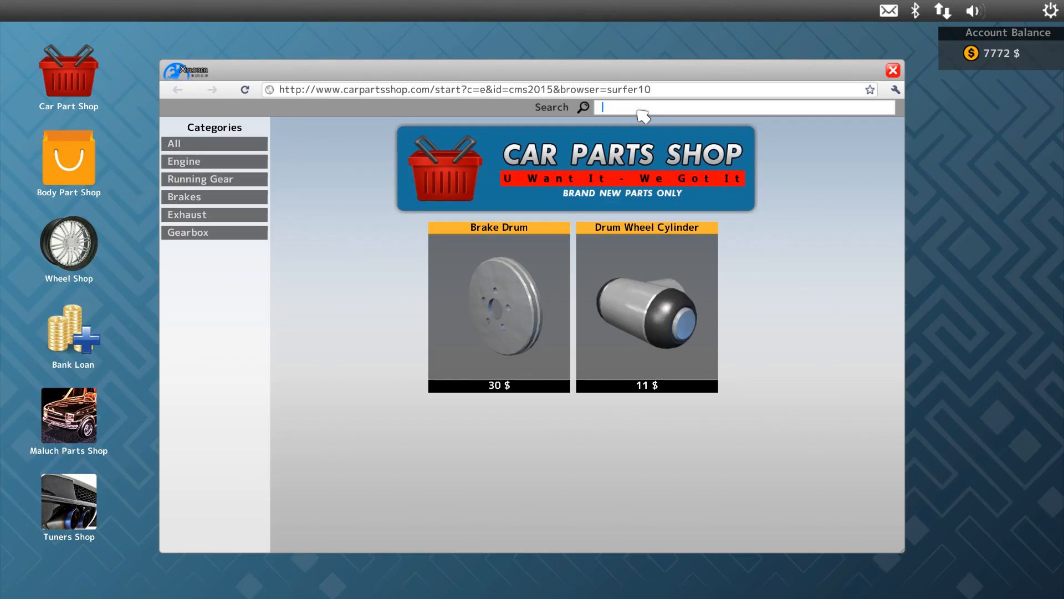
- Buy a brake shoe plus front, middle and rear exhaust parts, then close the shop
{"action": "type", "text": "shoe"}
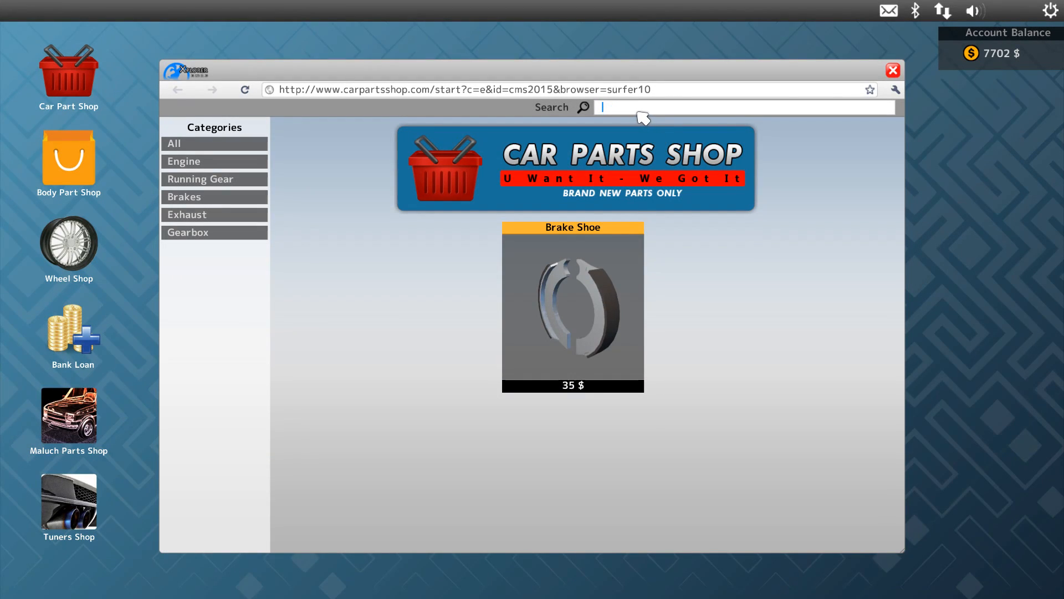
{"action": "type", "text": "front"}
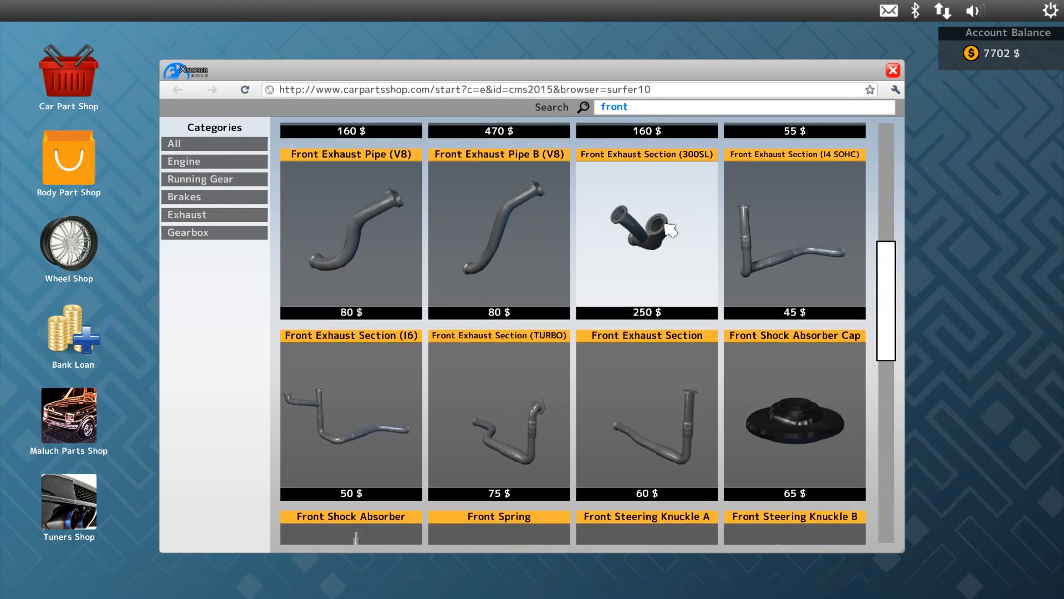
{"action": "scroll", "scroll_direction": "down", "scroll_amount": 3}
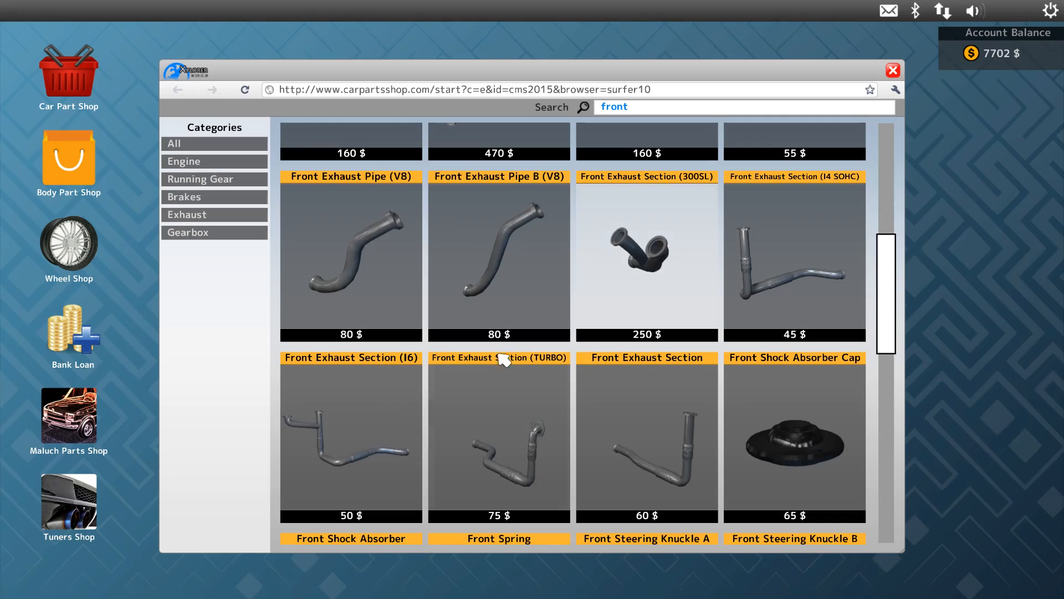
{"action": "scroll", "scroll_direction": "up", "scroll_amount": 3}
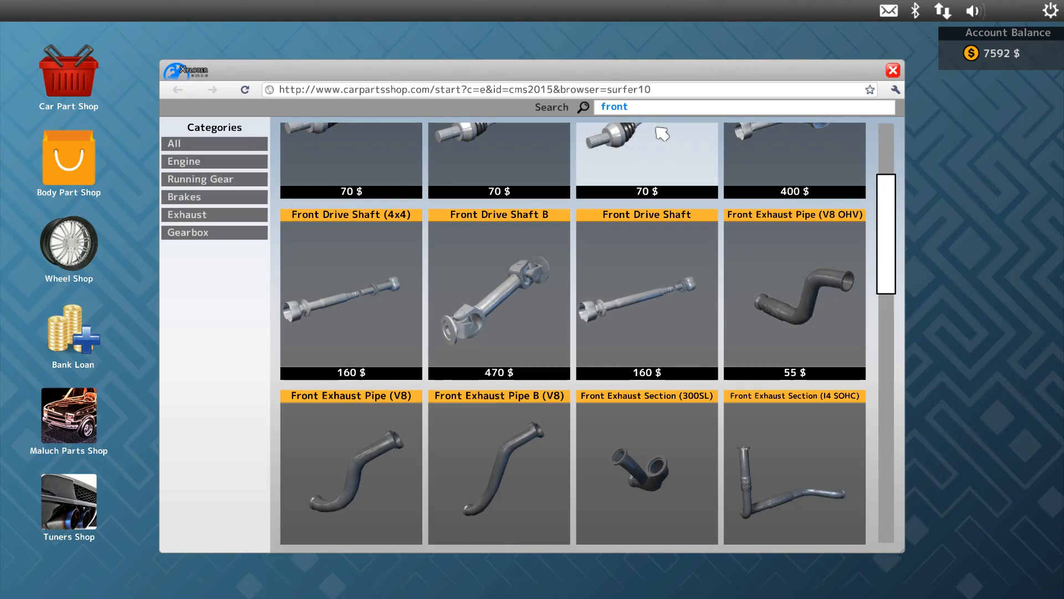
{"action": "type", "text": "mid"}
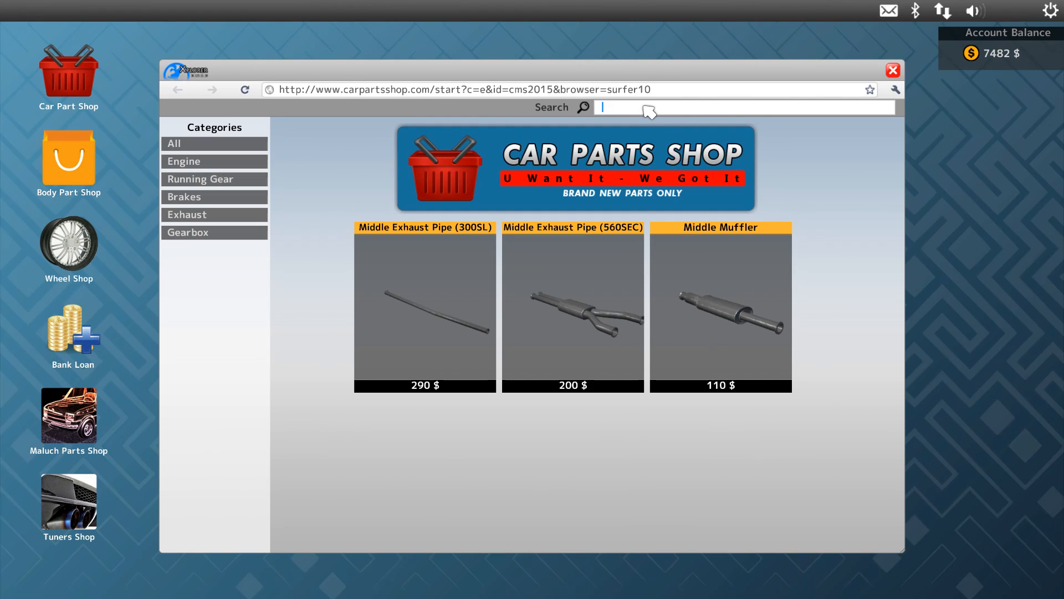
{"action": "type", "text": "rear"}
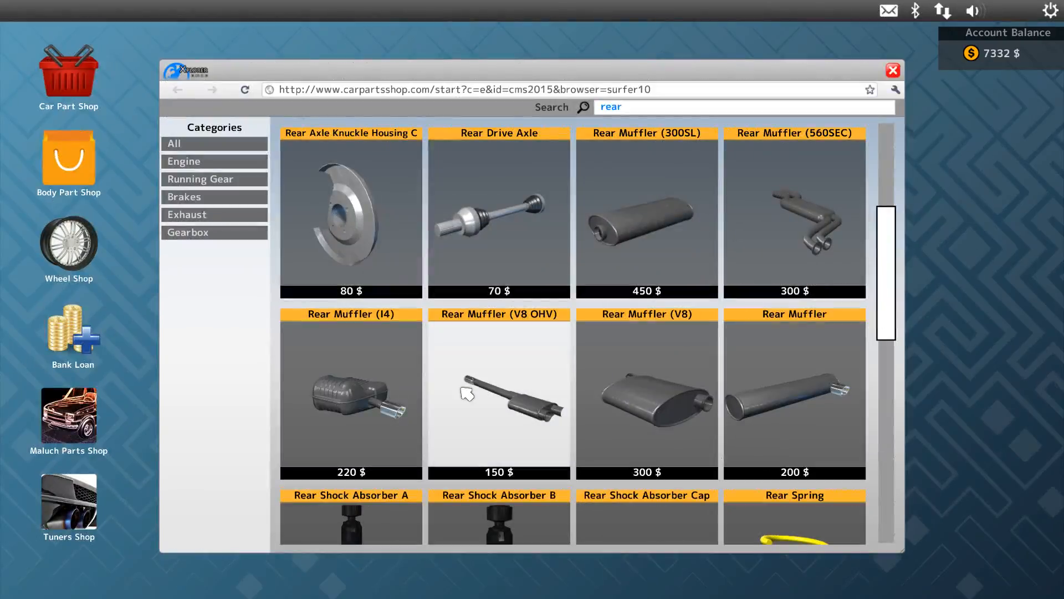
{"action": "left_click", "coordinate": [893, 70]}
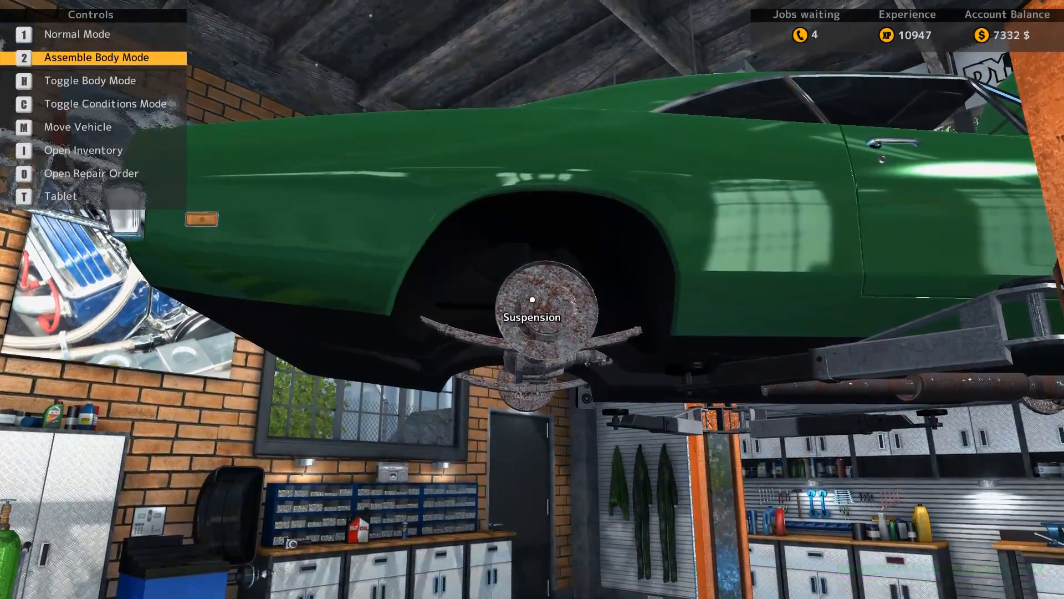